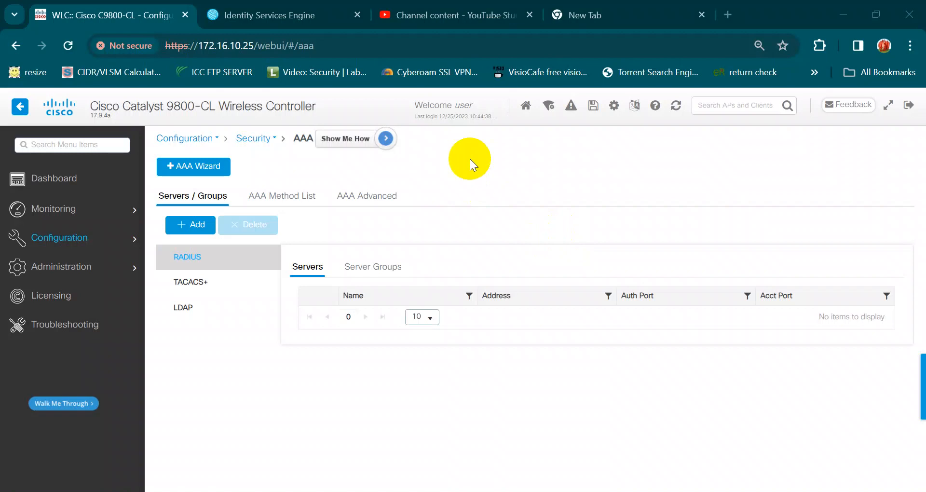
# Navigate to the AAA security settings and show the TACACS+ servers list with ISE-TACACS at 172.16.10.100:49
pyautogui.click(68, 239)
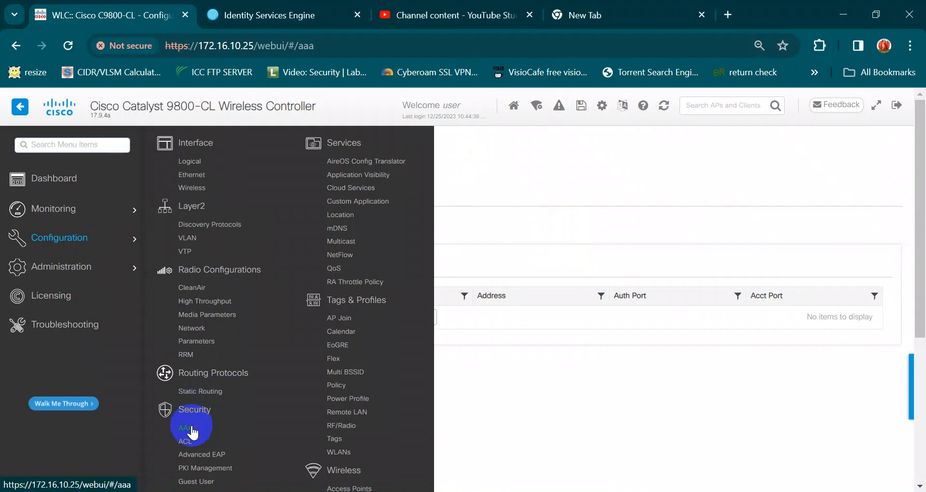
pyautogui.click(182, 428)
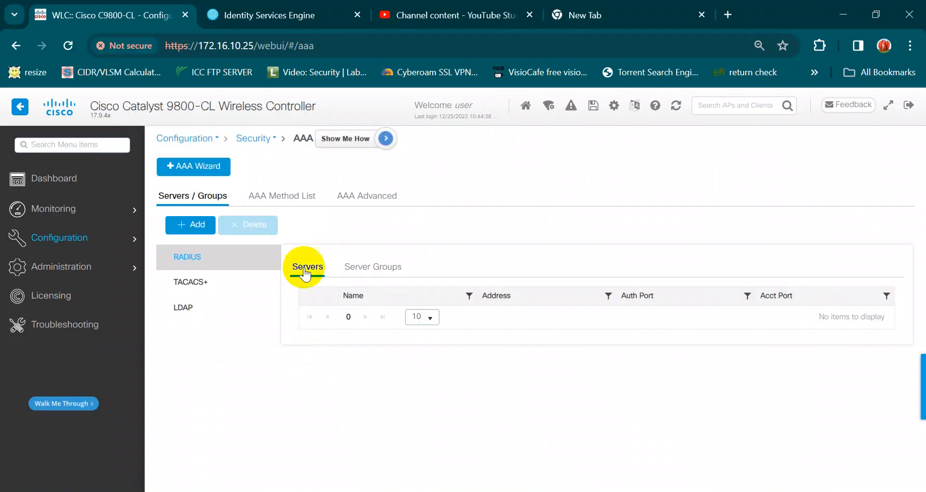
pyautogui.click(191, 281)
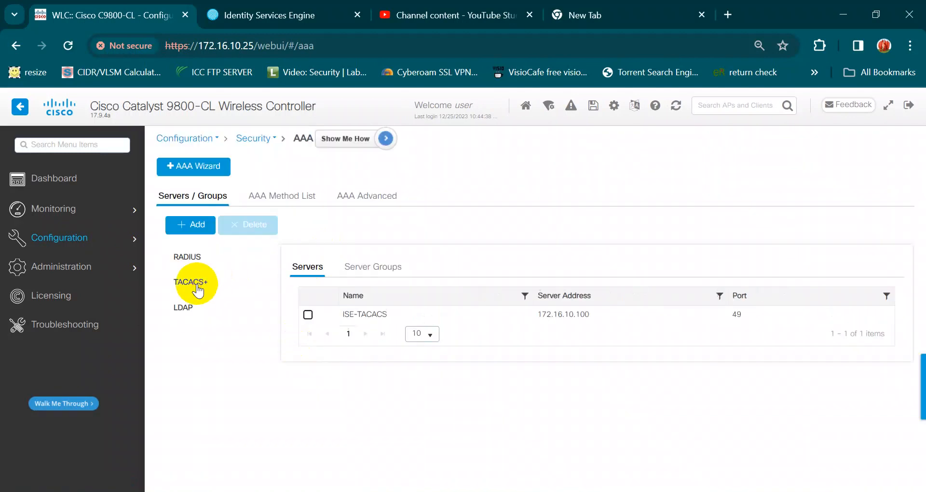
pyautogui.click(190, 282)
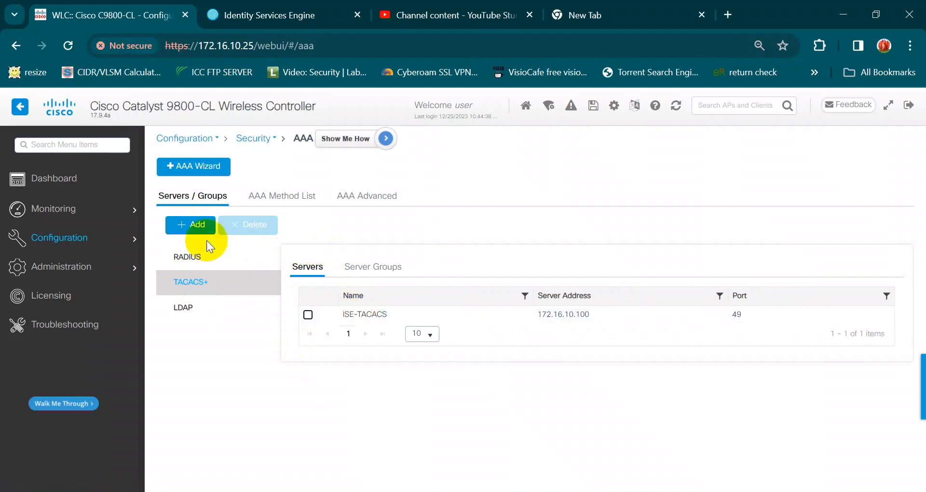
# Preview the Create AAA Tacacs Server dialog and close it without saving
pyautogui.click(191, 224)
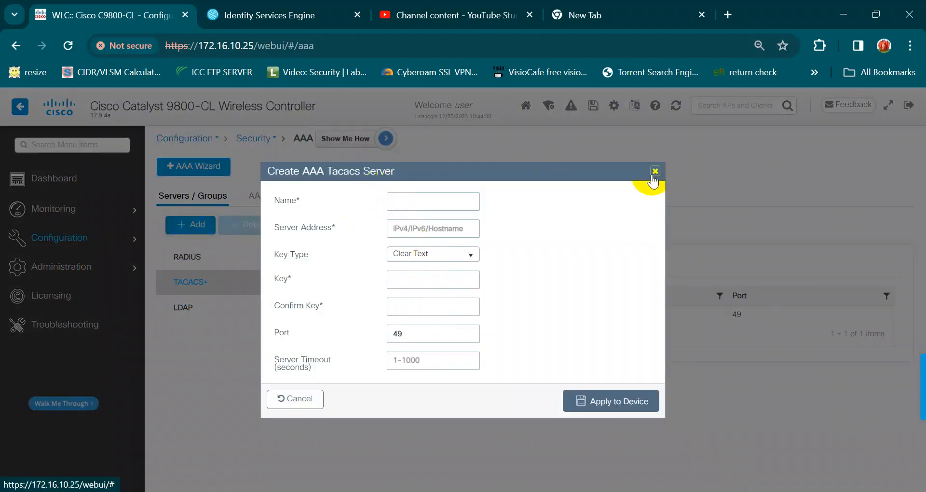
pyautogui.click(655, 171)
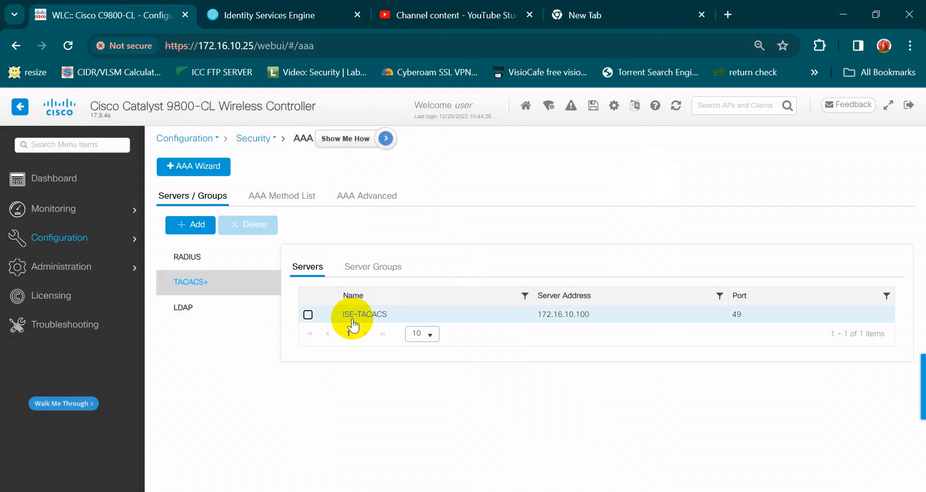
# Review the ISE-TACACS entry (172.16.10.100, port 49) and reapply it to the device unchanged
pyautogui.click(364, 315)
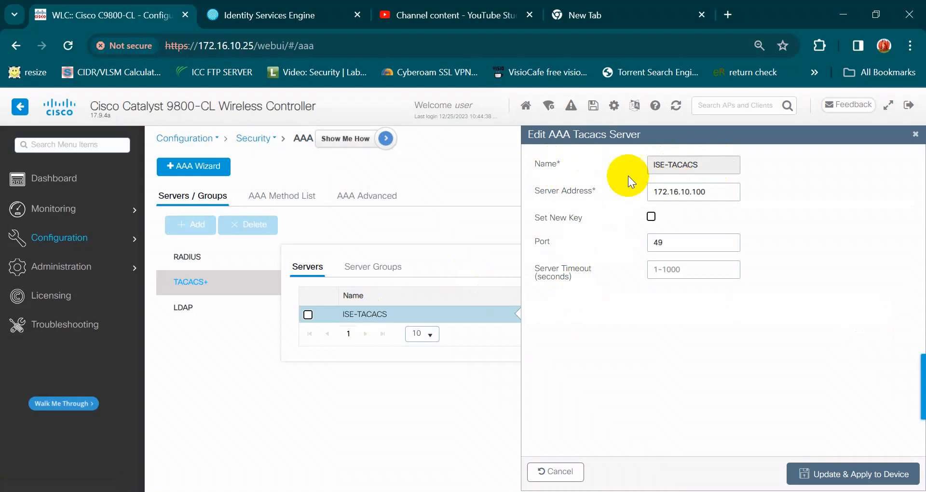
pyautogui.moveTo(537, 198)
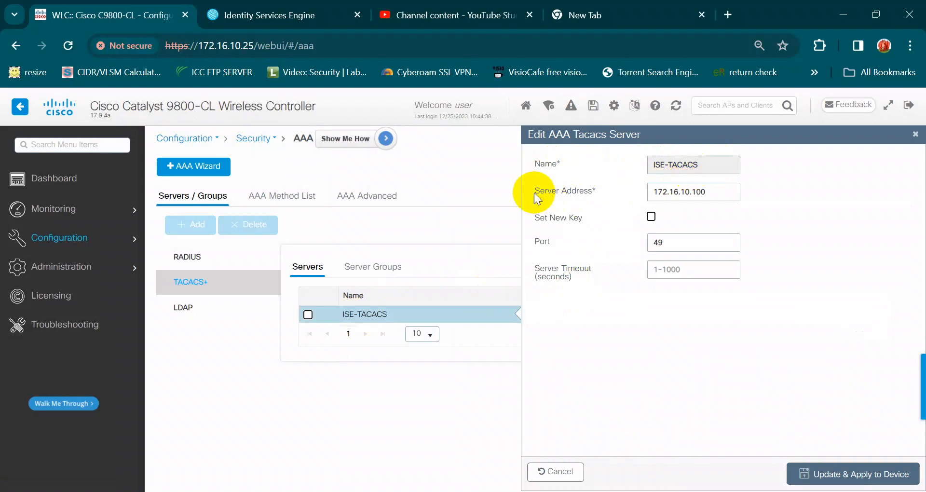
pyautogui.click(707, 192)
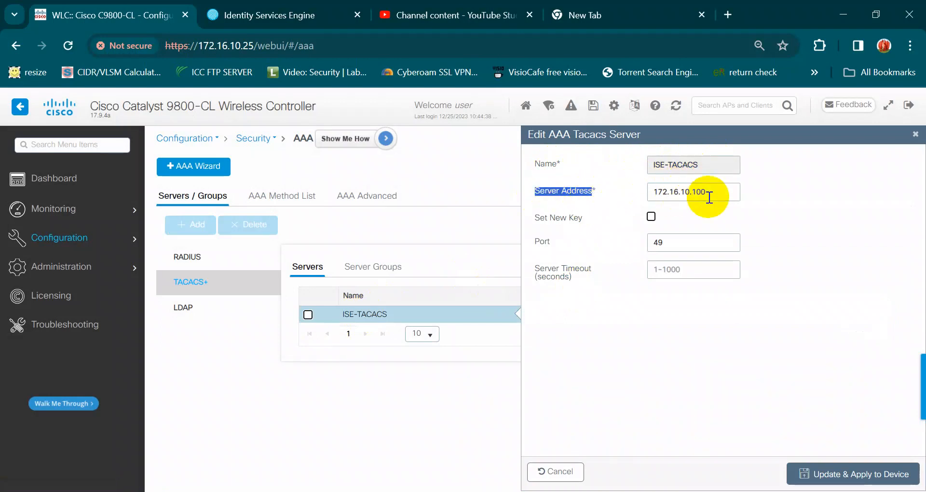
pyautogui.moveTo(291, 27)
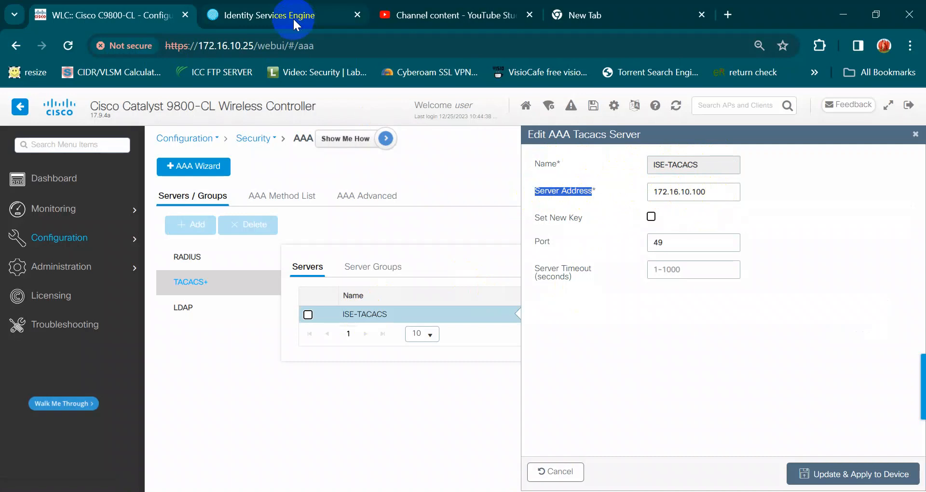
pyautogui.click(269, 15)
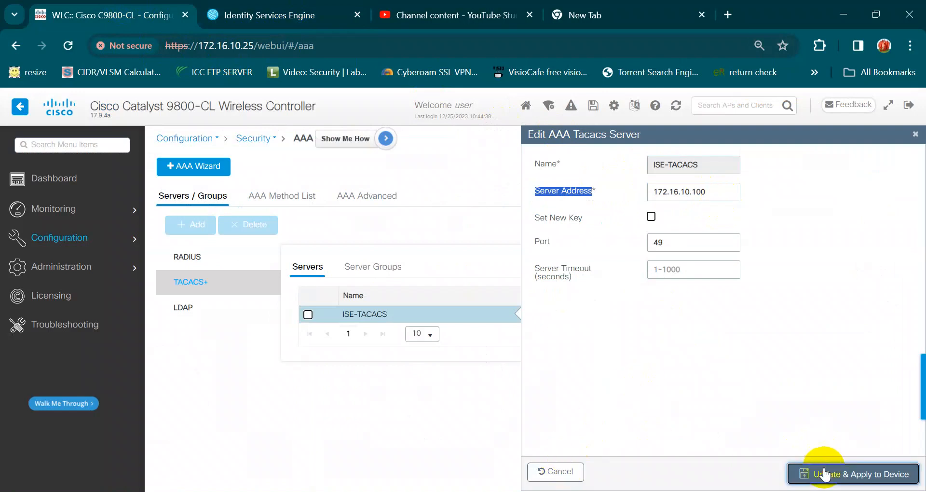
pyautogui.click(850, 474)
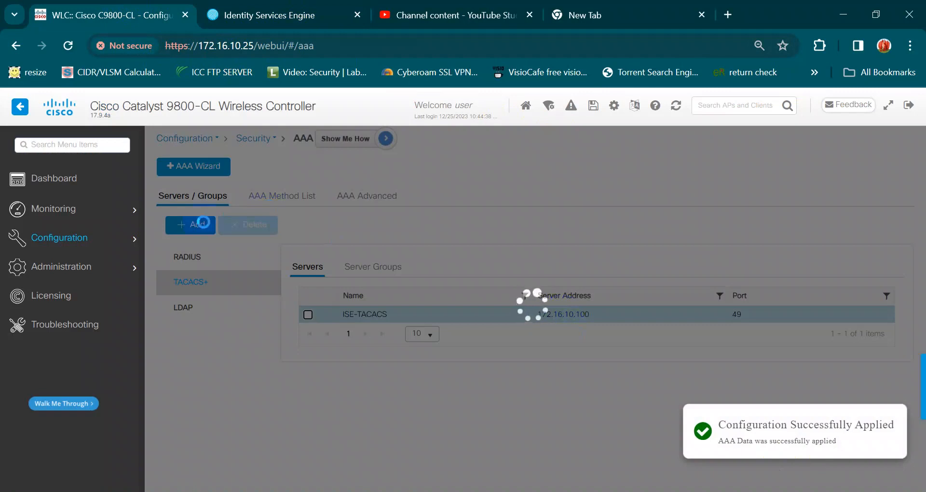
pyautogui.click(190, 225)
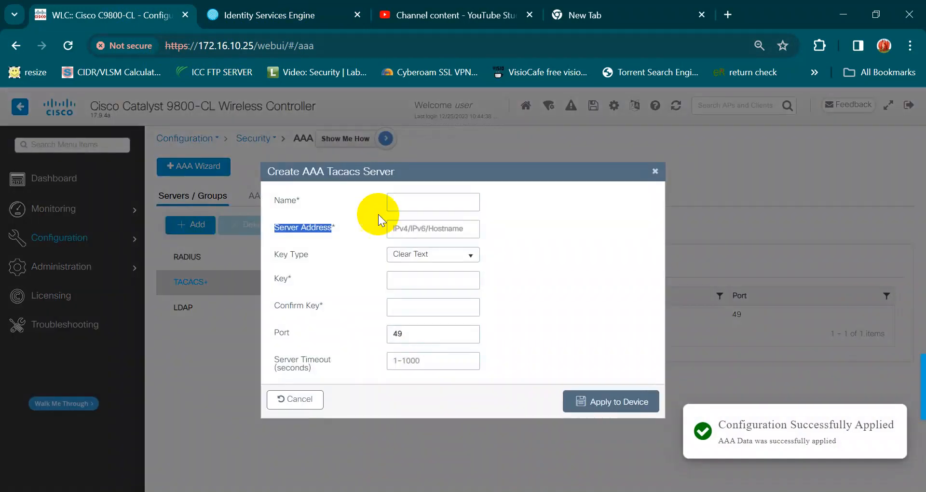
pyautogui.click(432, 201)
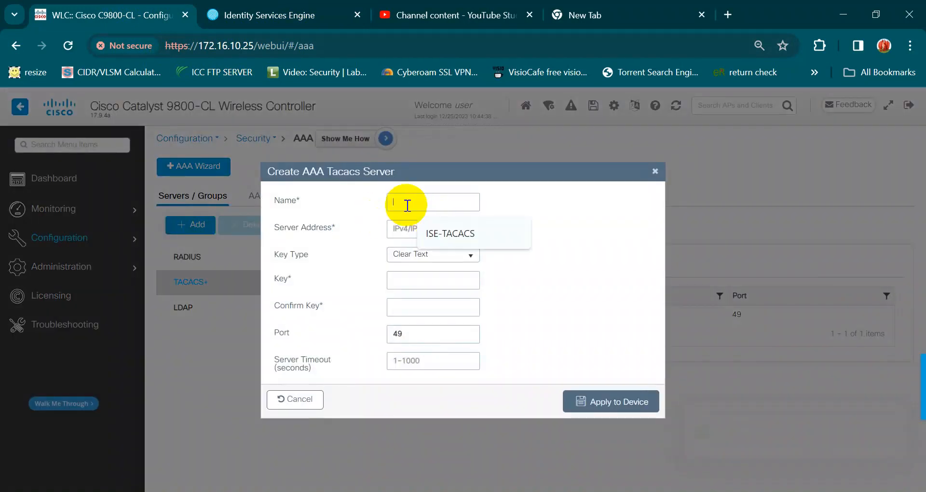
pyautogui.click(432, 229)
pyautogui.write('172.16.10.100')
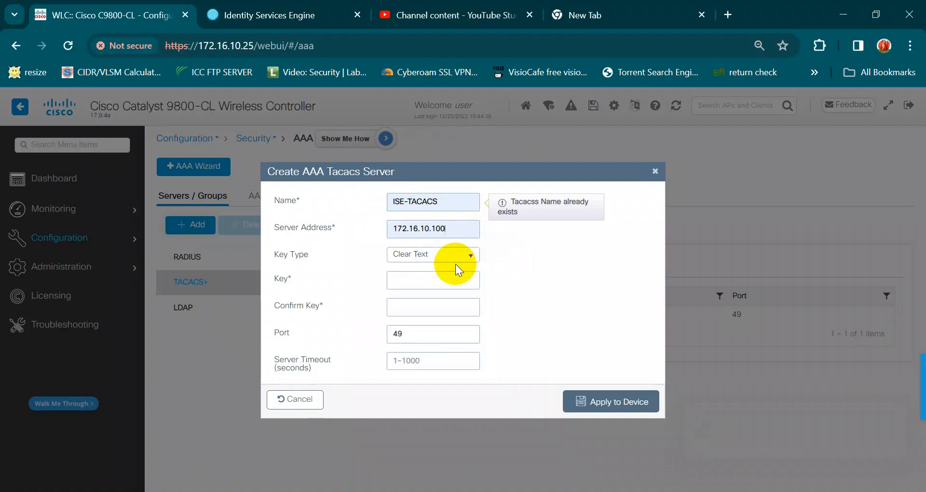
pyautogui.click(432, 279)
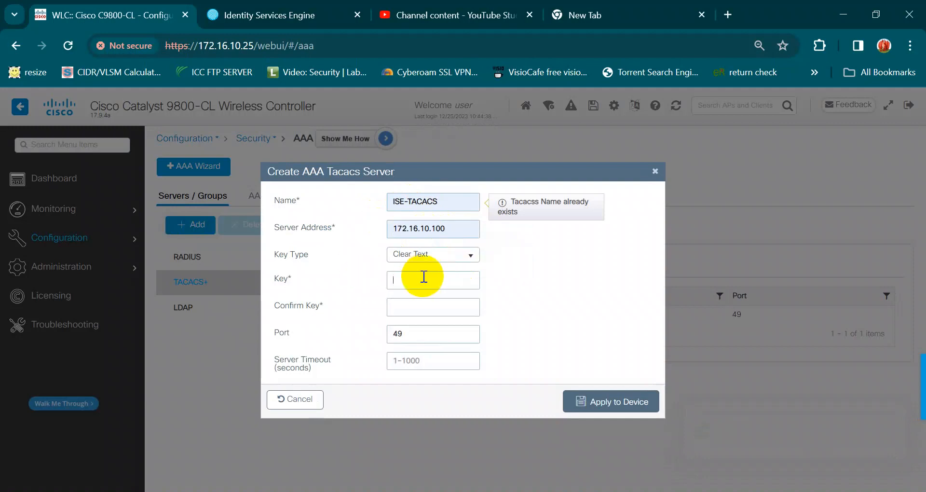
pyautogui.click(433, 307)
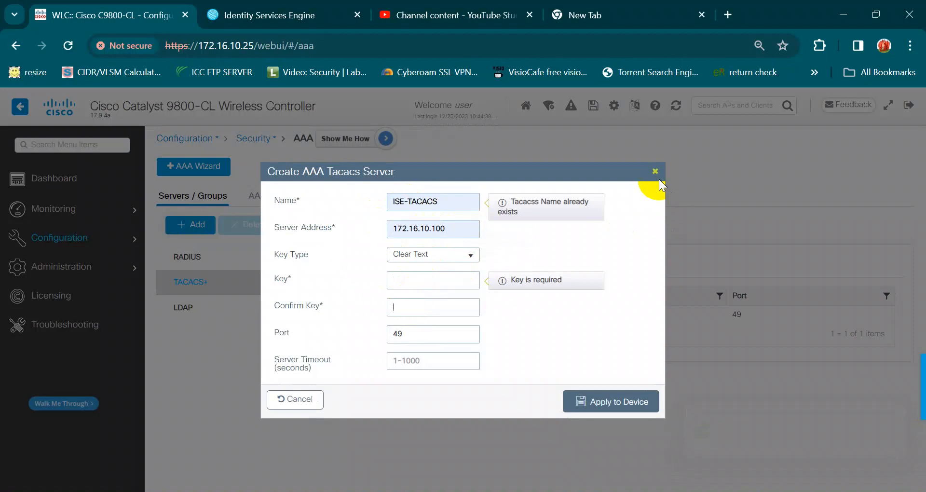
pyautogui.click(655, 172)
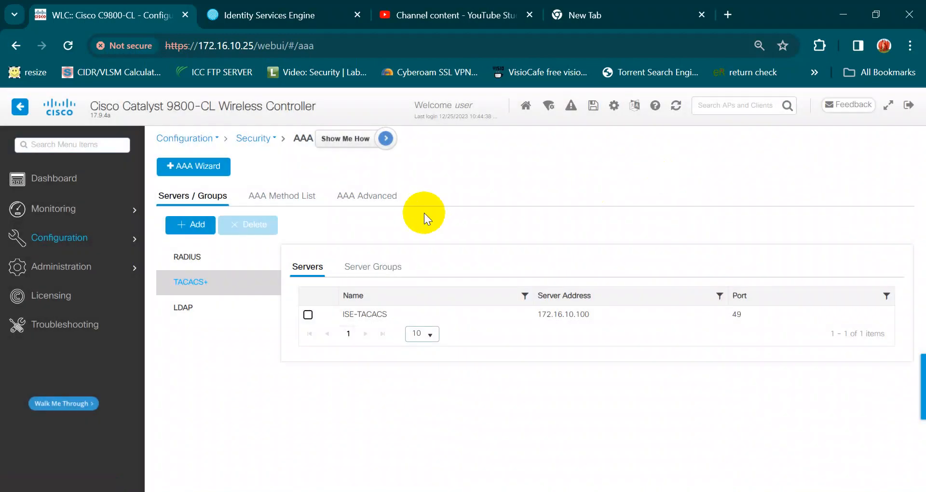
pyautogui.moveTo(281, 196)
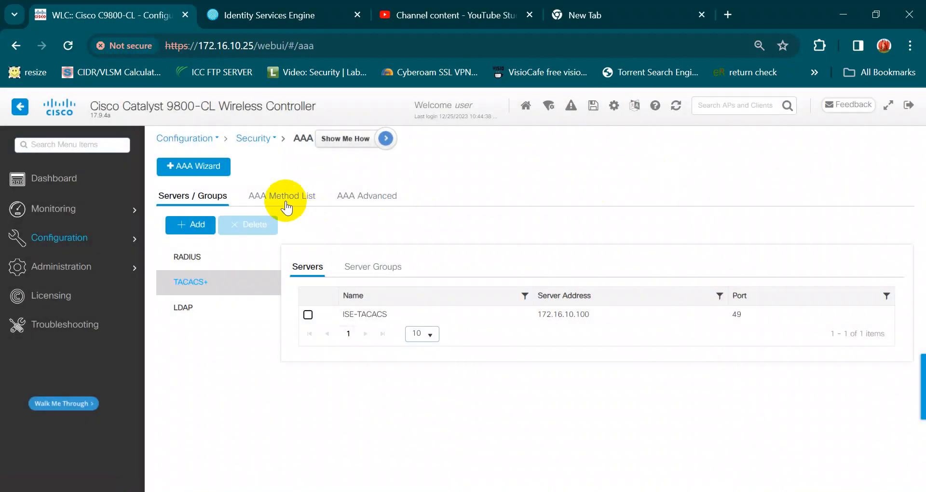
# Show the AAA method lists and open the default login authentication list using server group TAC_BG
pyautogui.click(282, 195)
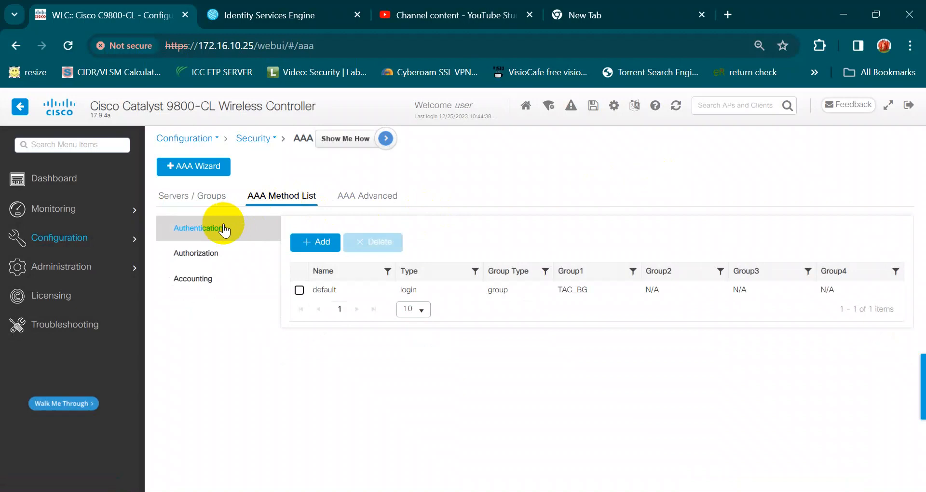
pyautogui.moveTo(221, 228)
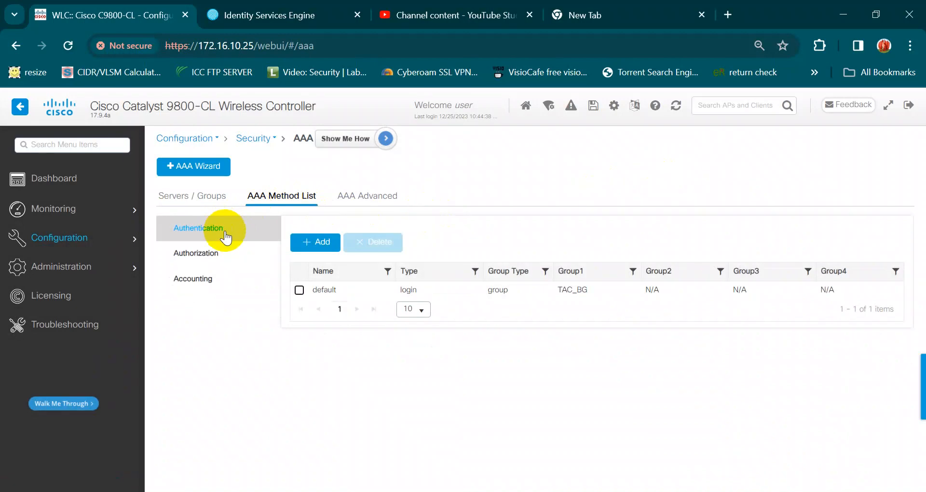
pyautogui.click(324, 289)
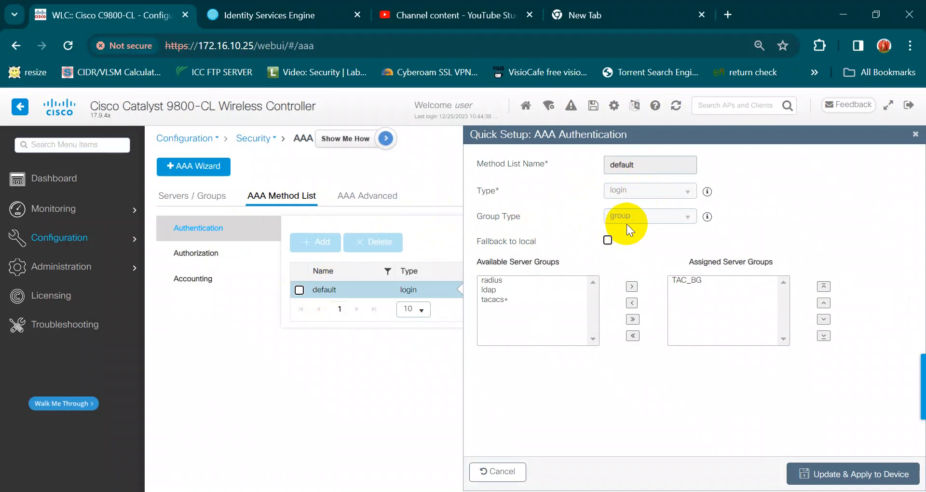
pyautogui.moveTo(572, 290)
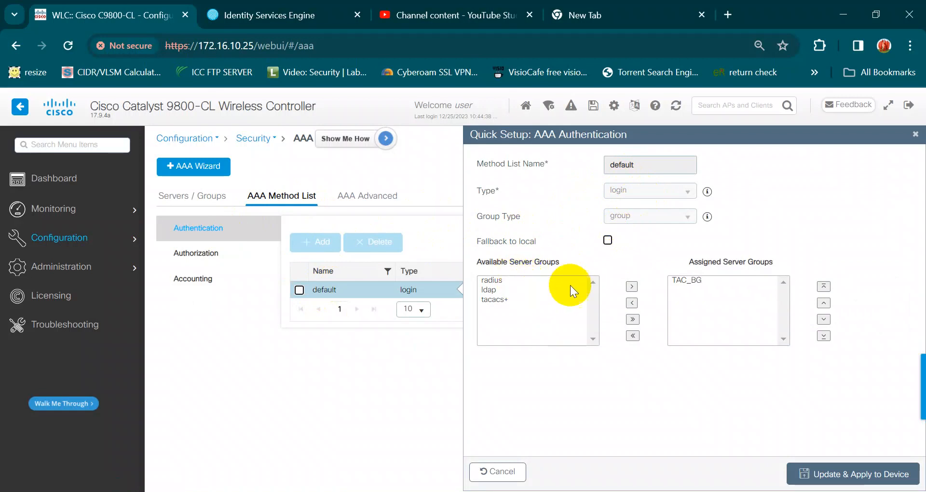
pyautogui.moveTo(686, 283)
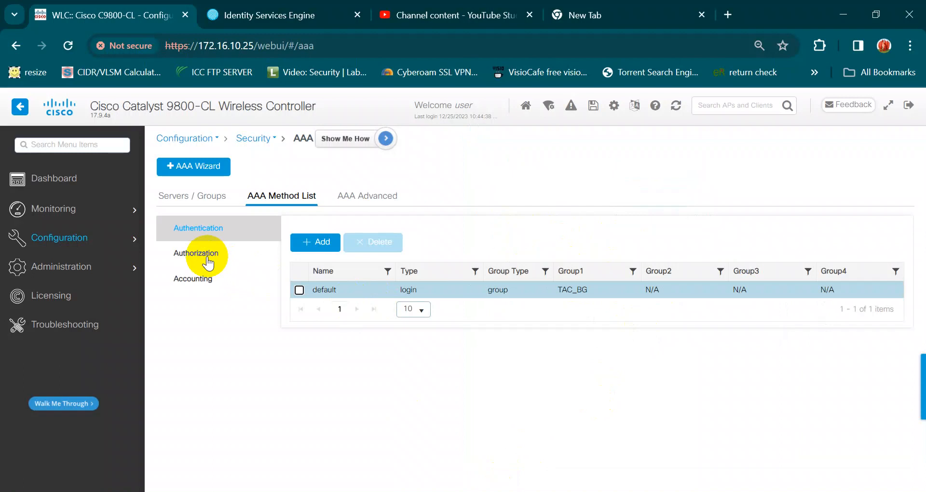
# Keep the default exec authorization list on Authenticated with TAC_BG, then show the empty accounting lists
pyautogui.click(195, 253)
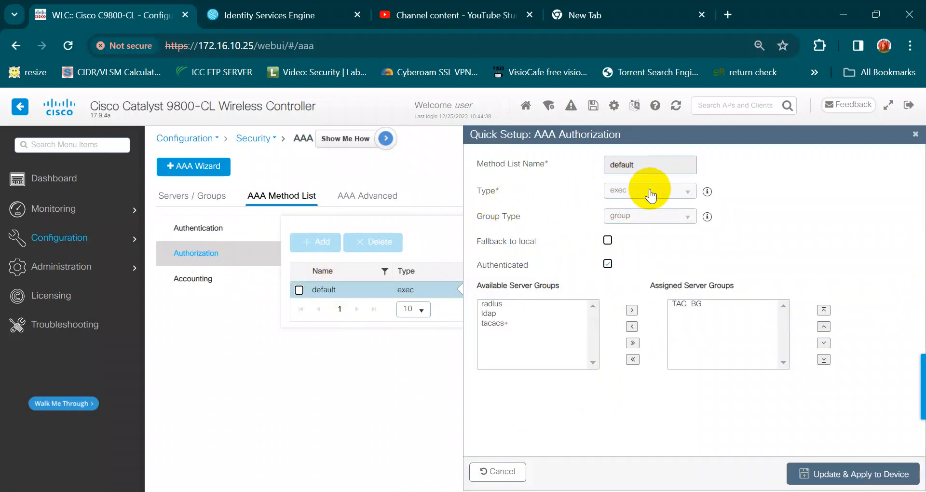
pyautogui.moveTo(588, 212)
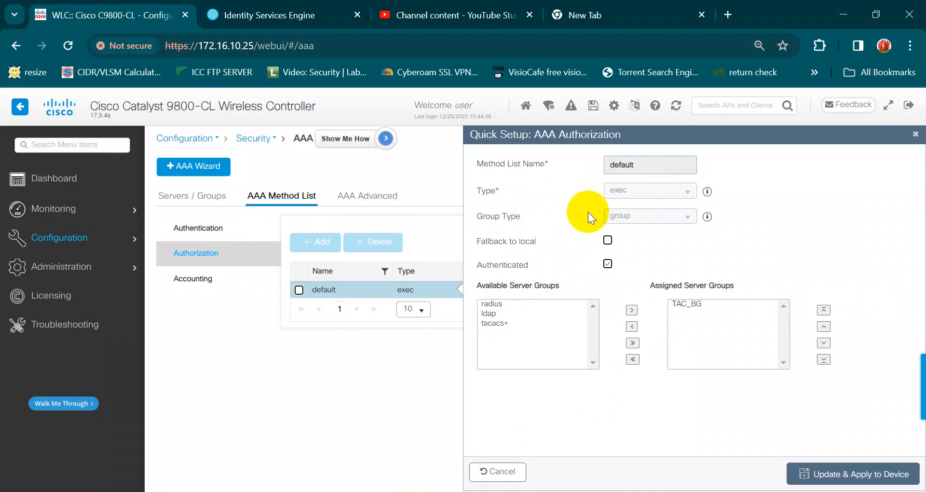
pyautogui.moveTo(516, 269)
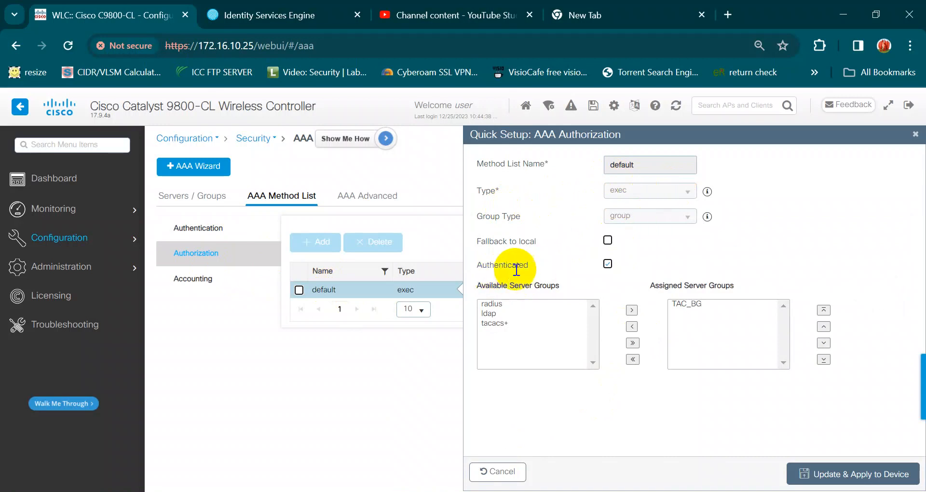
pyautogui.click(608, 264)
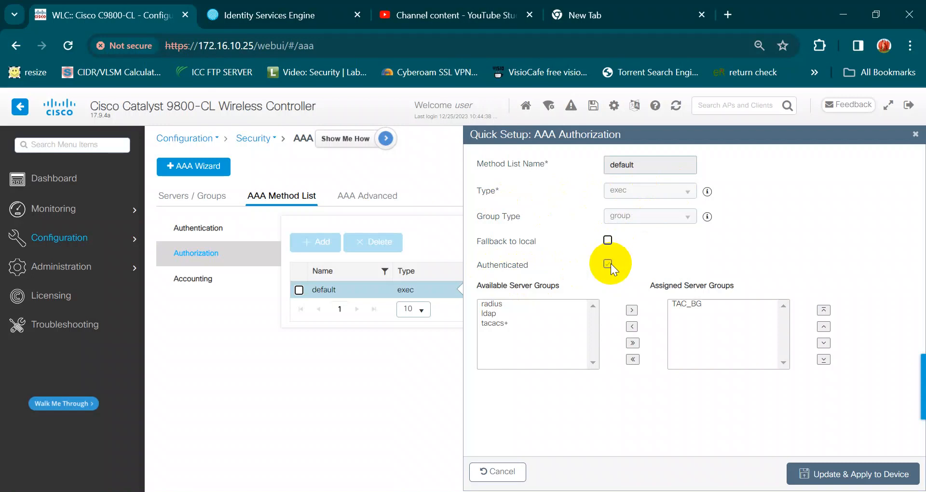
pyautogui.click(607, 264)
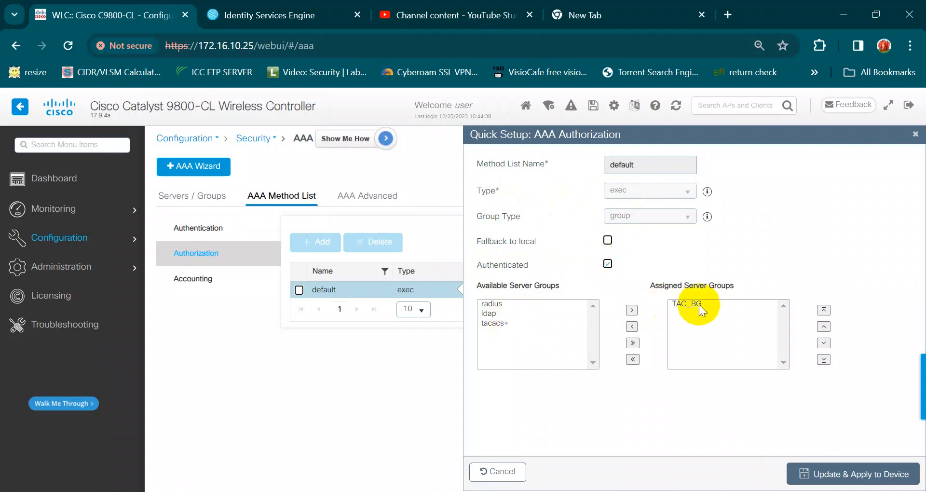
pyautogui.click(686, 304)
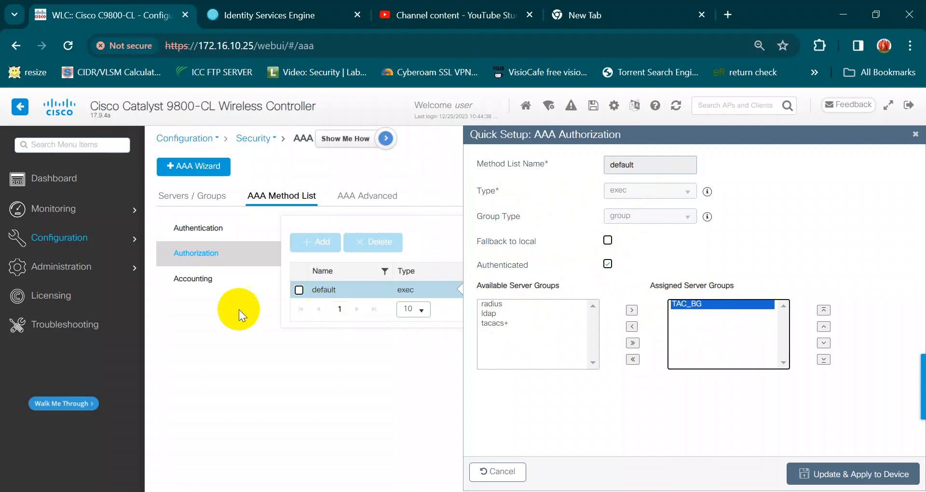
pyautogui.click(192, 279)
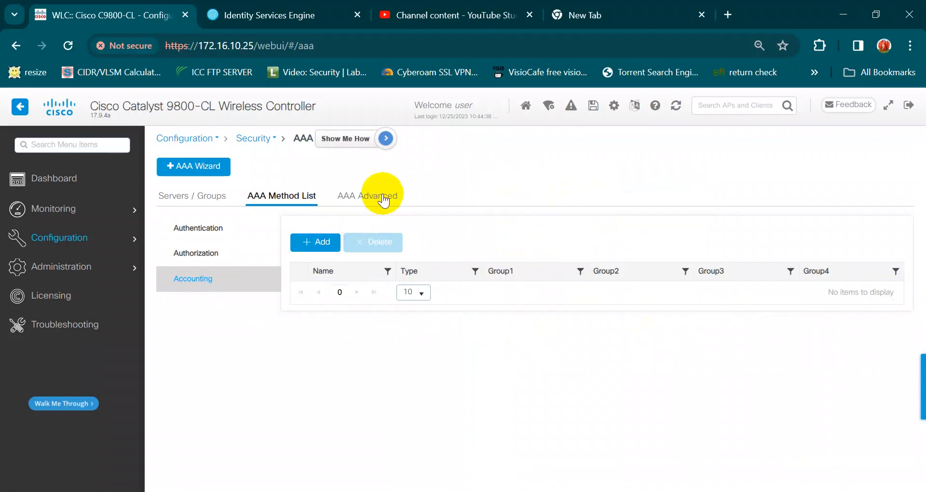
# Show the AAA interface settings and keep HTTP authentication and authorization on the default method lists
pyautogui.click(367, 195)
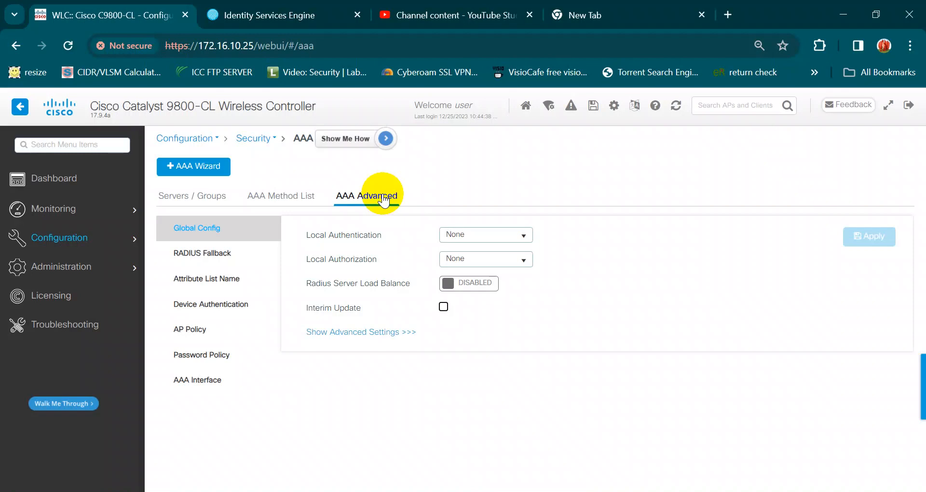
pyautogui.moveTo(388, 315)
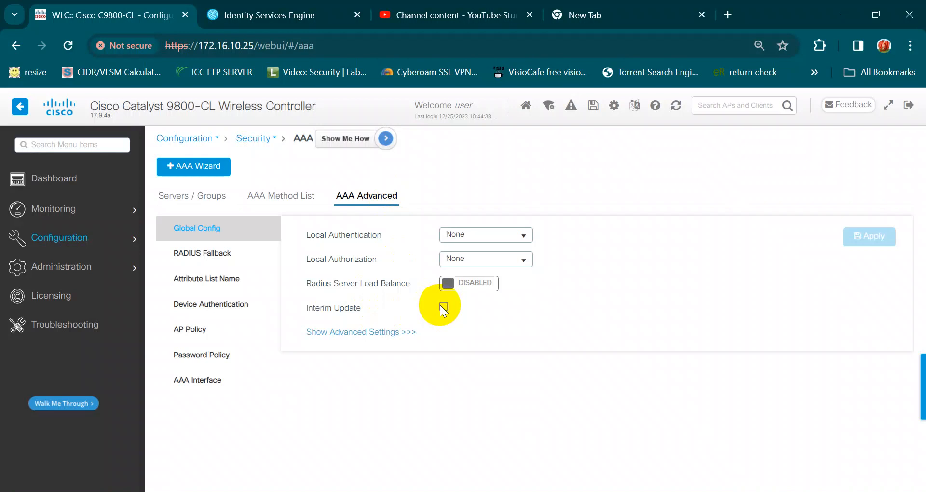
pyautogui.click(196, 380)
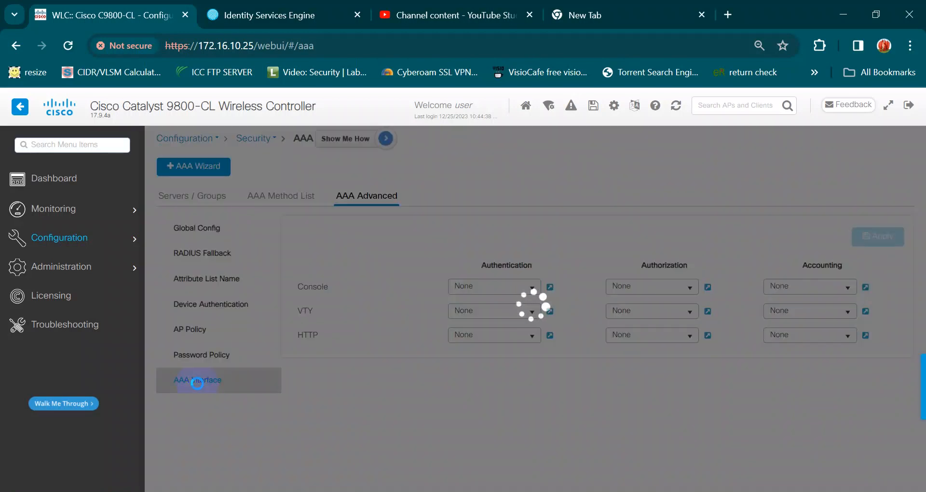
pyautogui.click(197, 380)
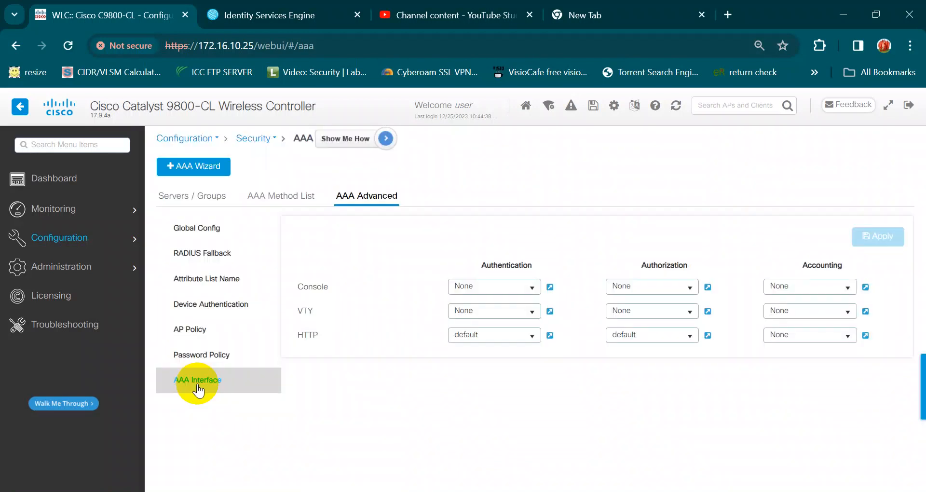
pyautogui.click(494, 336)
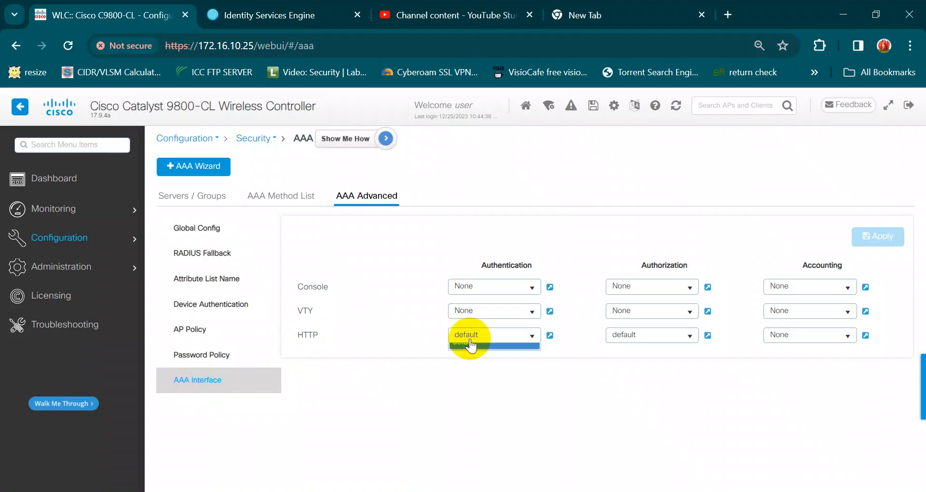
pyautogui.click(471, 344)
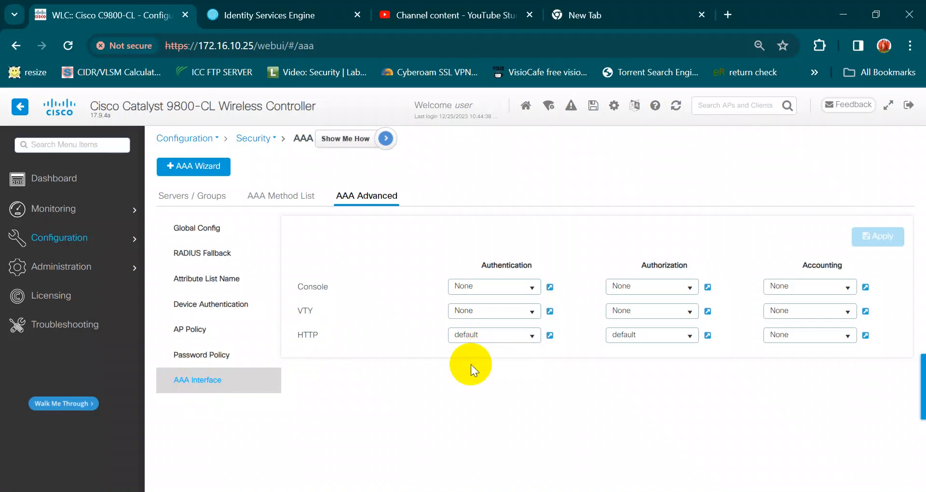
pyautogui.click(652, 335)
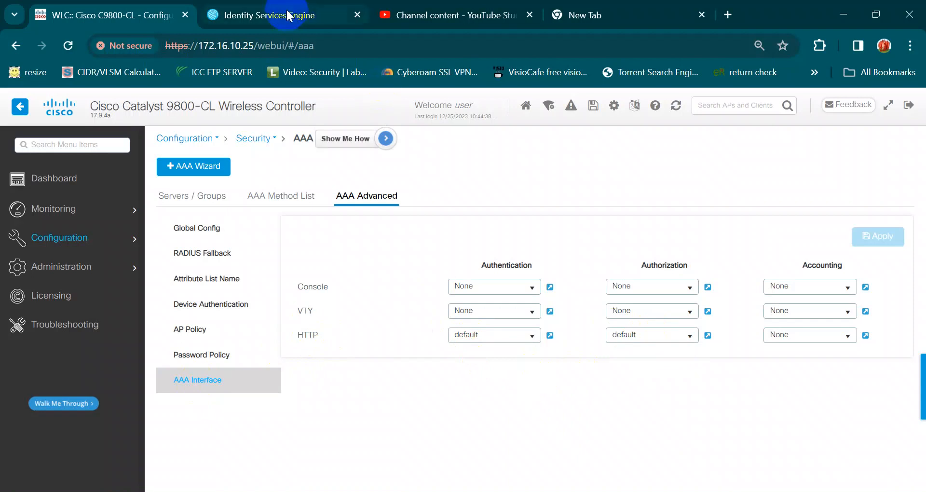
# Switch to ISE and navigate to Device Administration policy elements via Work Centers
pyautogui.click(268, 15)
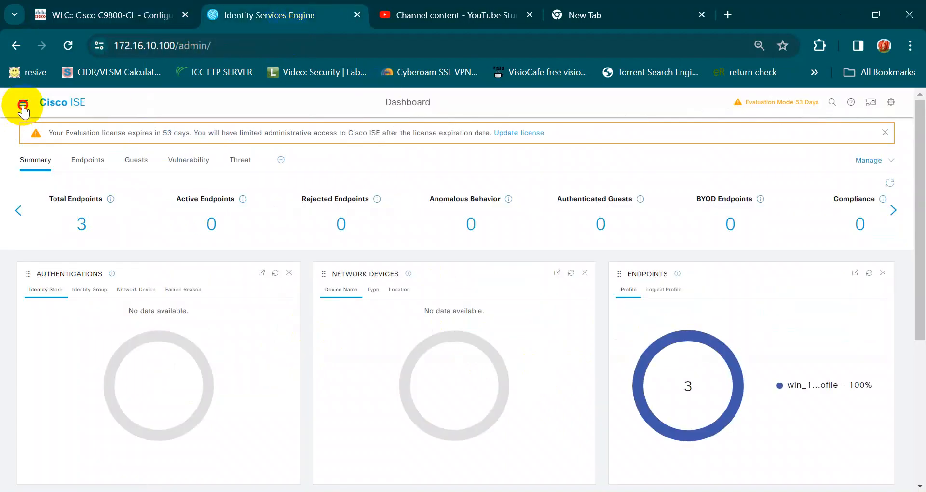
pyautogui.click(21, 102)
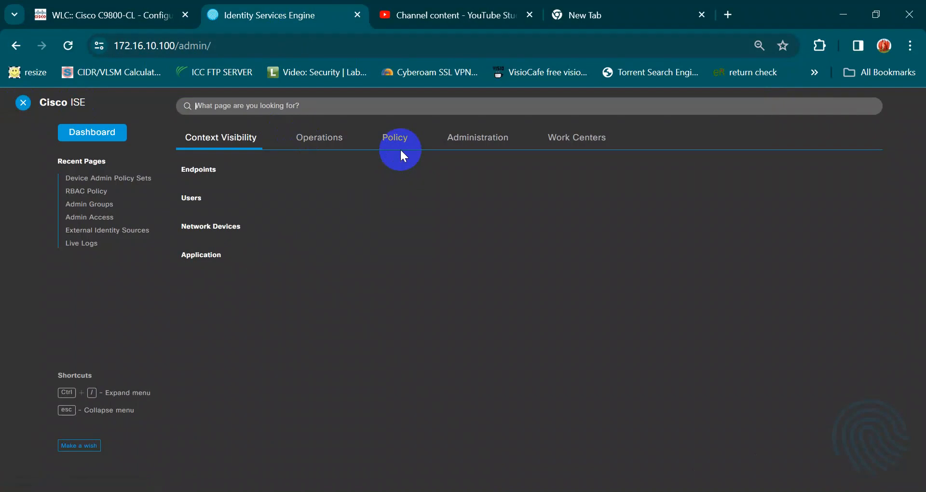
pyautogui.click(395, 136)
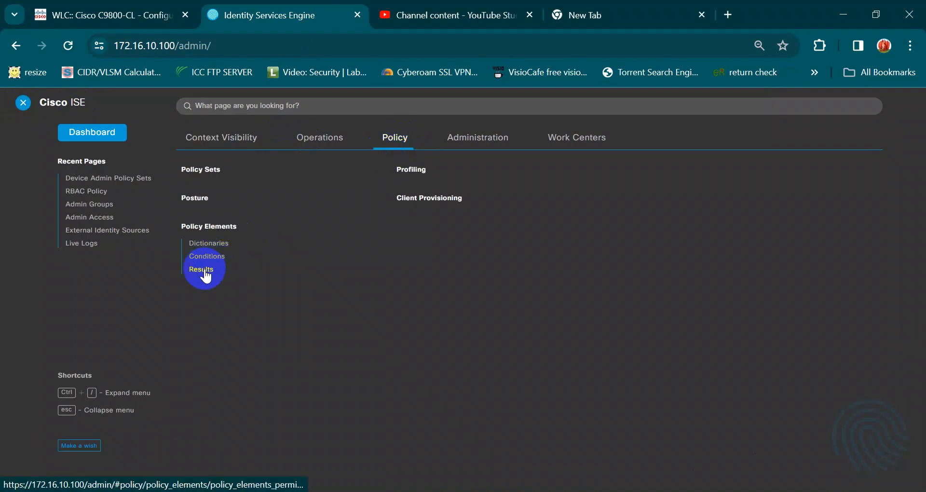
pyautogui.click(577, 137)
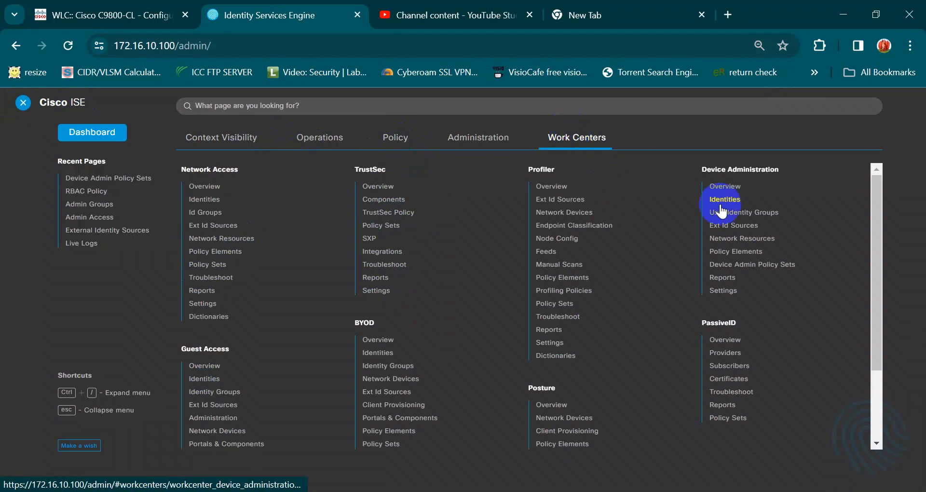
pyautogui.moveTo(733, 258)
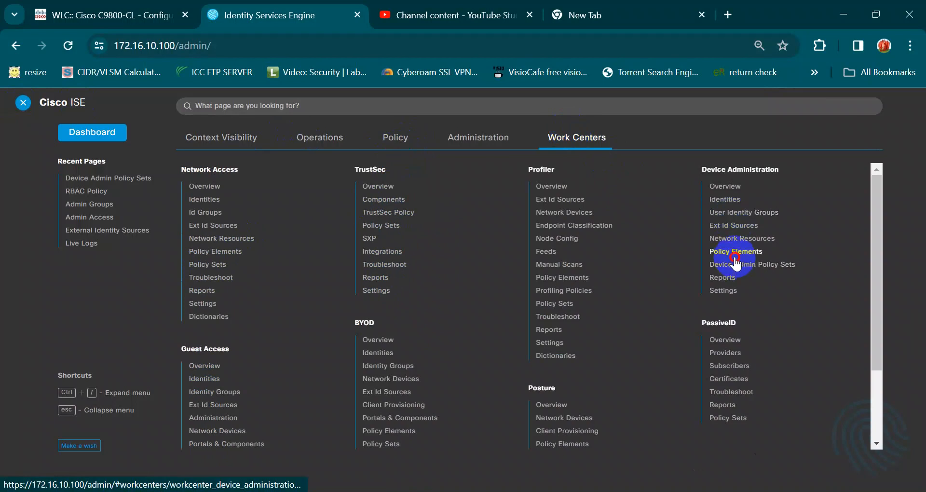
pyautogui.click(736, 252)
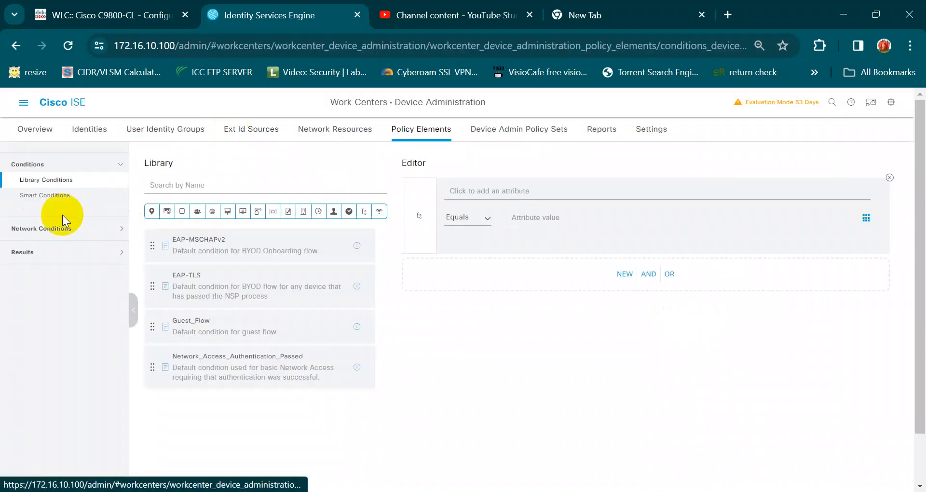
# Open the WLC_Command TACACS command set, which permits any command not listed
pyautogui.click(40, 213)
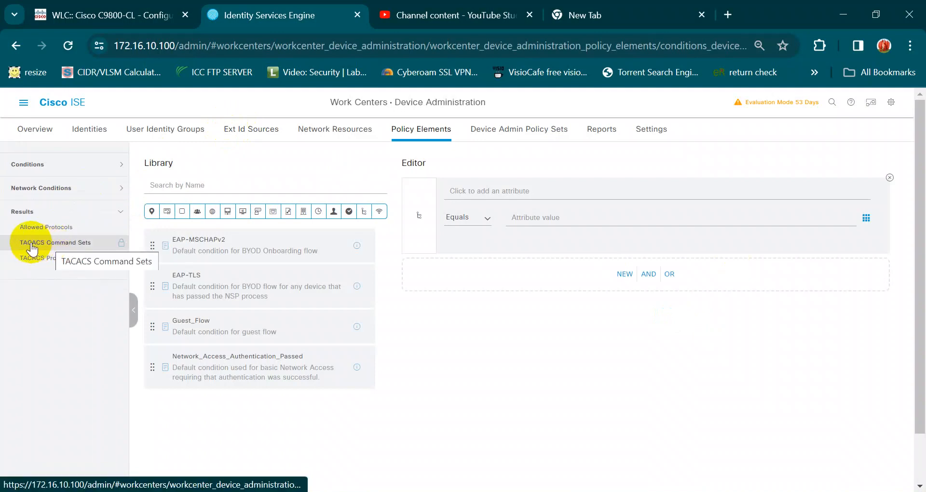
pyautogui.click(54, 242)
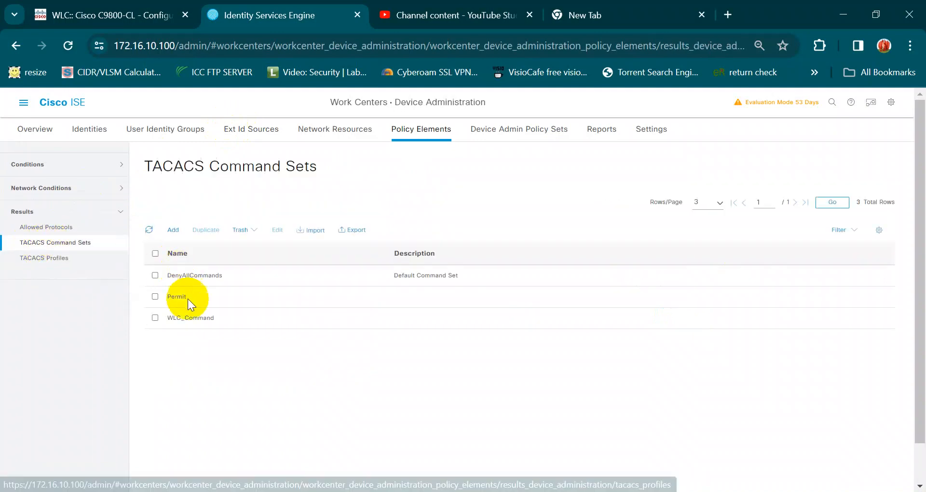
pyautogui.click(154, 317)
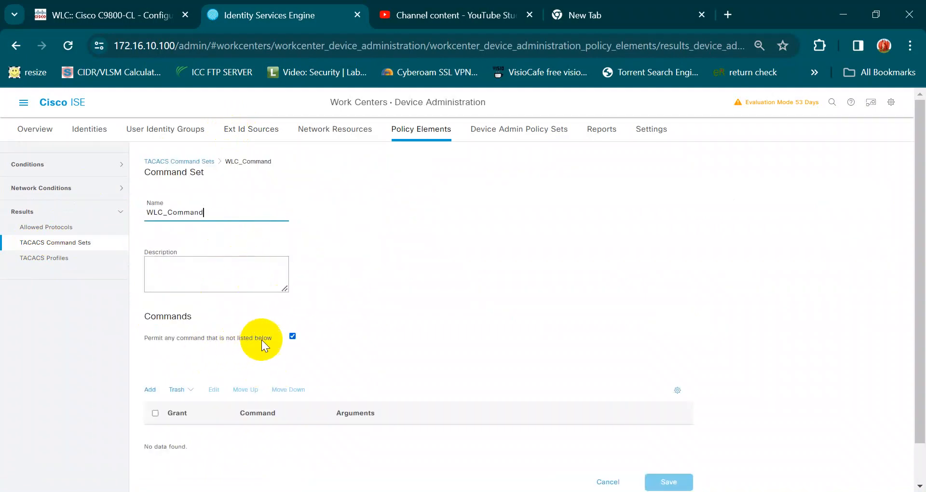
pyautogui.moveTo(248, 345)
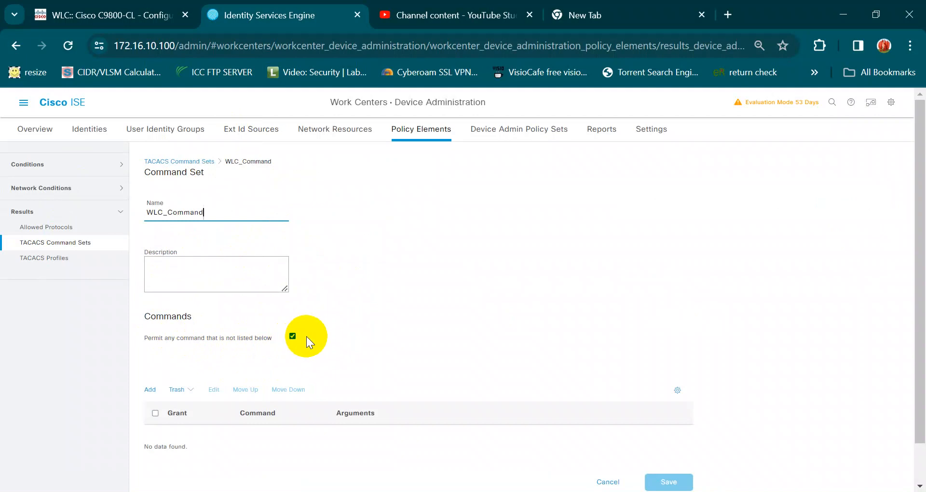
pyautogui.moveTo(72, 264)
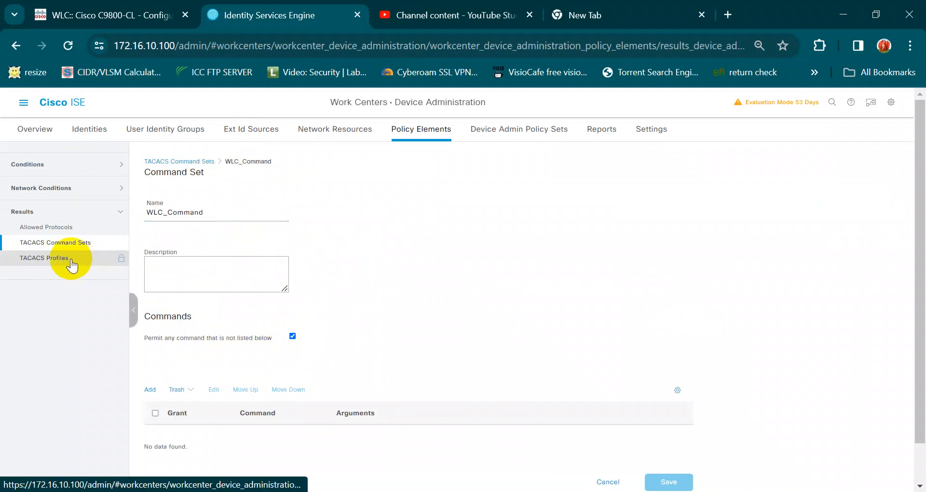
# Open the WLC_shell_test TACACS profile showing Shell type with default and maximum privilege 15
pyautogui.click(44, 258)
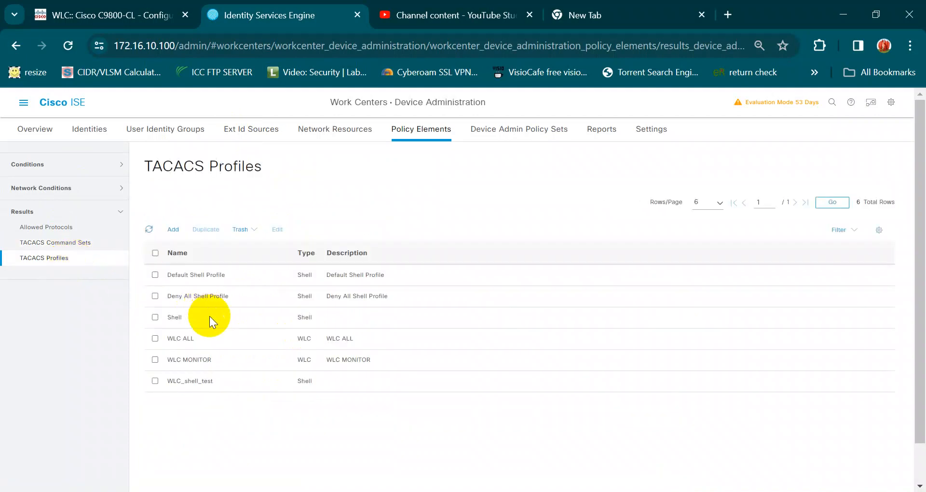
pyautogui.click(154, 380)
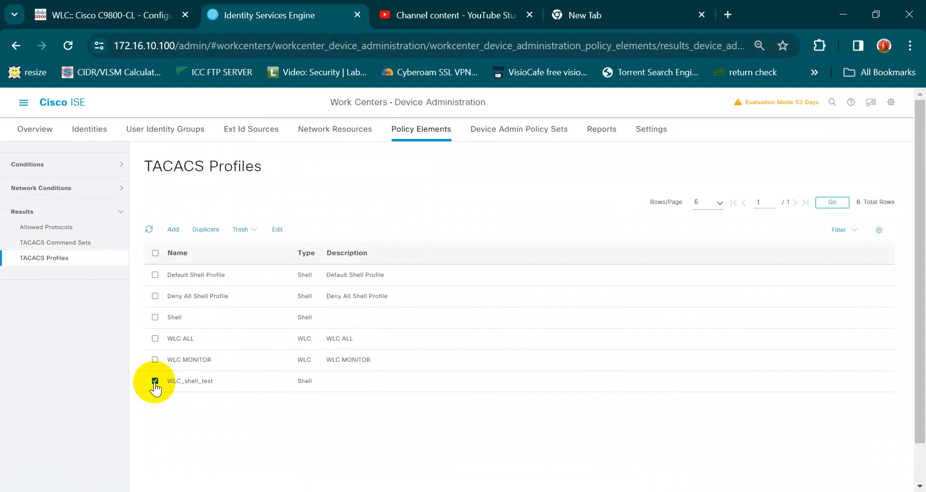
pyautogui.click(154, 381)
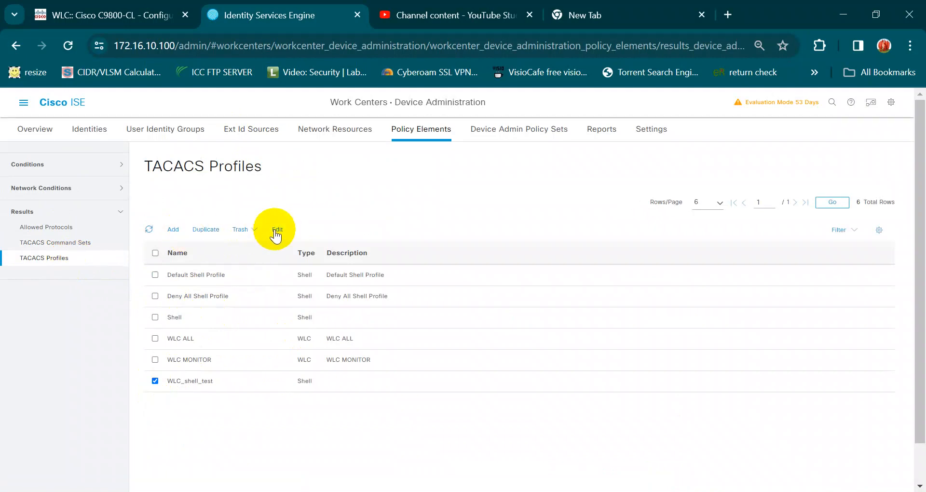
pyautogui.click(277, 229)
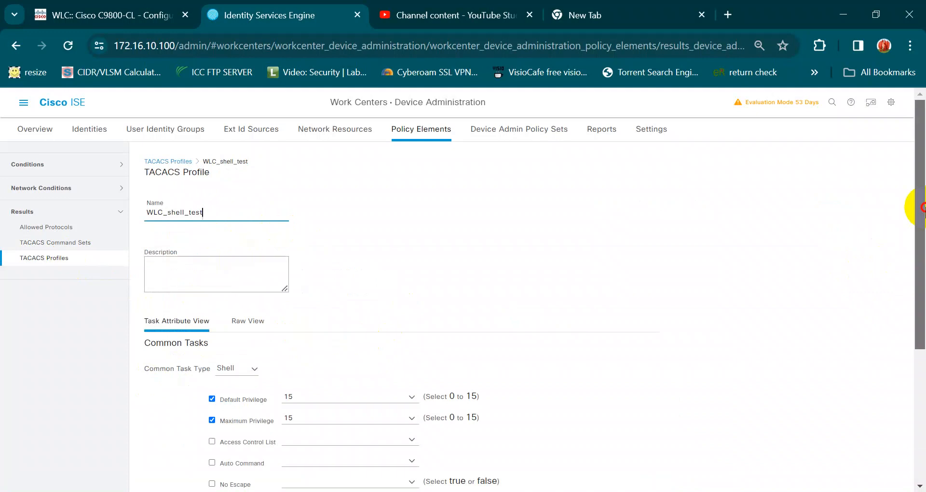
pyautogui.scroll(-3)
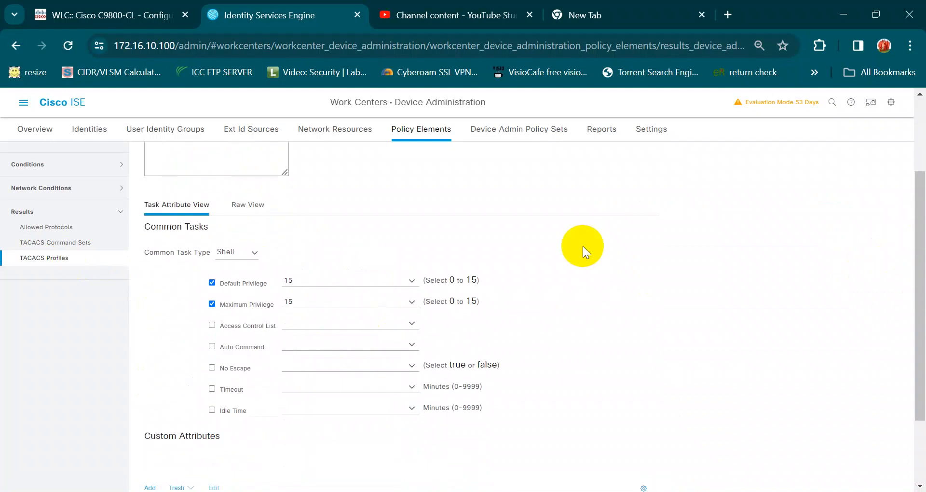
pyautogui.moveTo(395, 273)
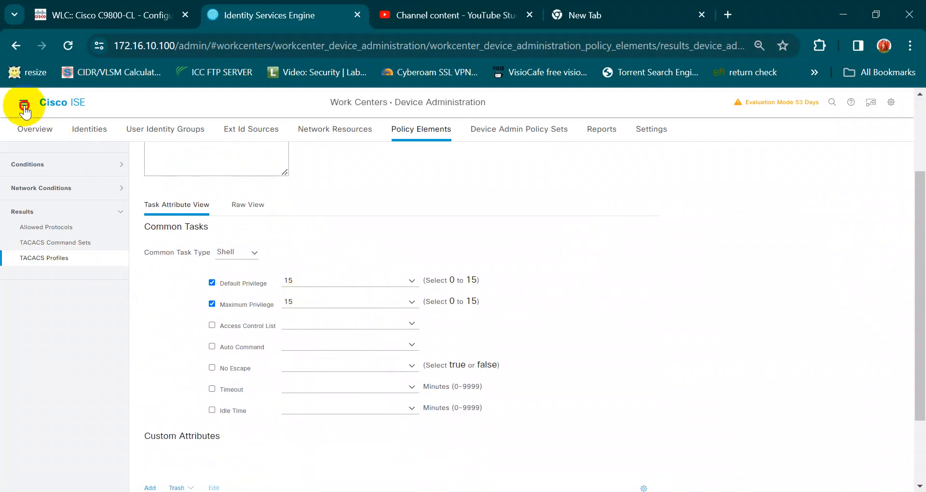
# Leave the profile discarding changes and open the WLC device admin policy set
pyautogui.click(24, 106)
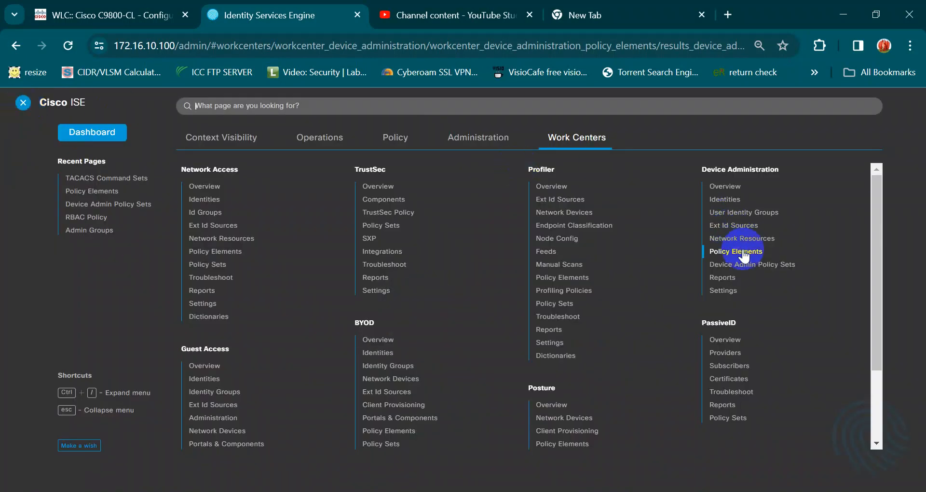
pyautogui.click(735, 252)
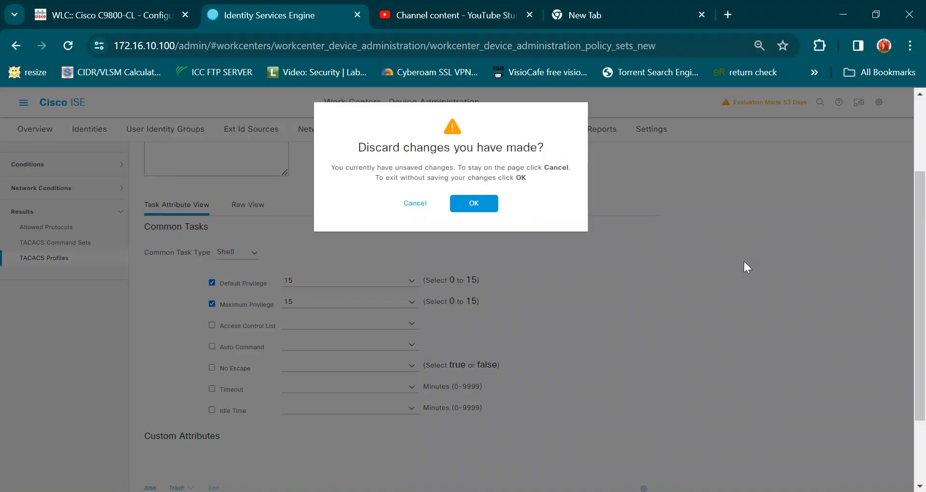
pyautogui.click(473, 203)
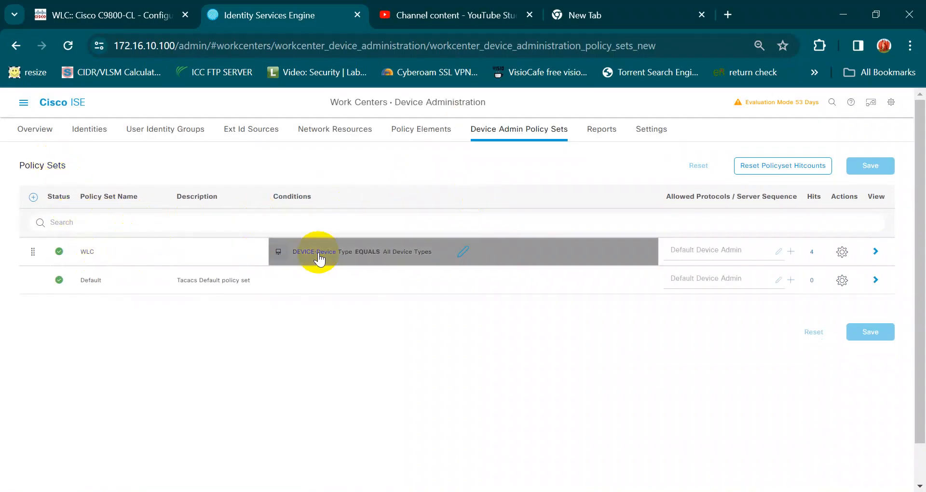
pyautogui.moveTo(405, 259)
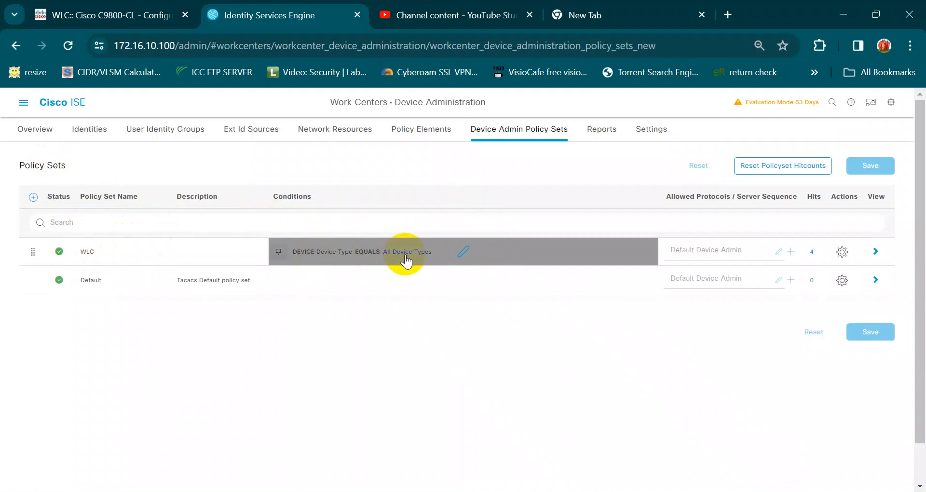
pyautogui.moveTo(789, 285)
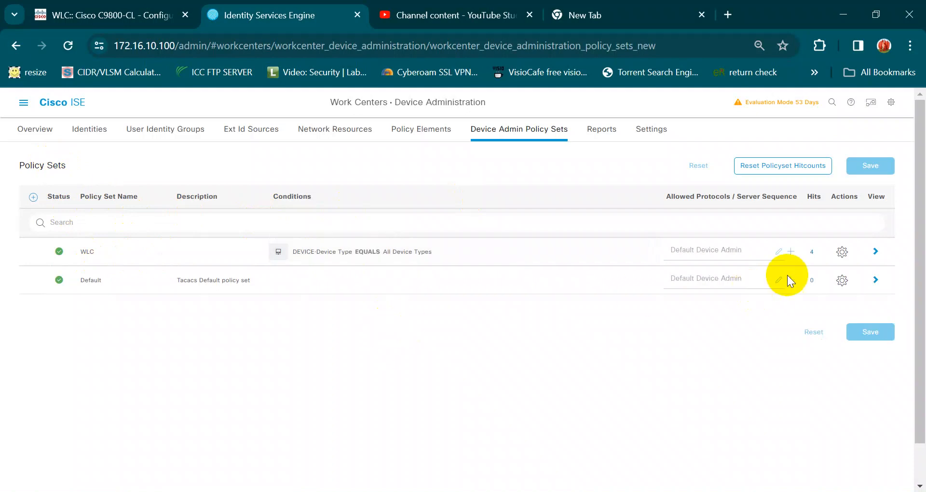
pyautogui.click(875, 251)
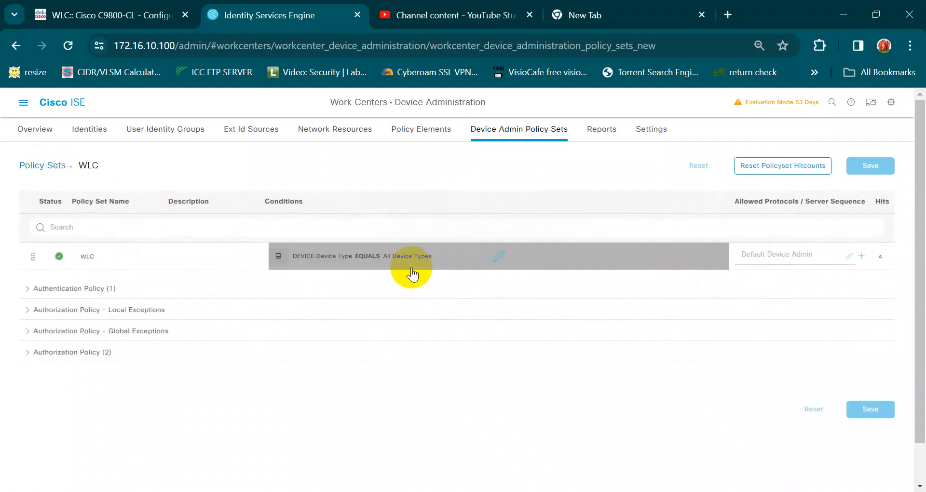
# Expand the default AD authentication rule's options: reject on auth fail or unknown user, drop on process fail
pyautogui.click(27, 288)
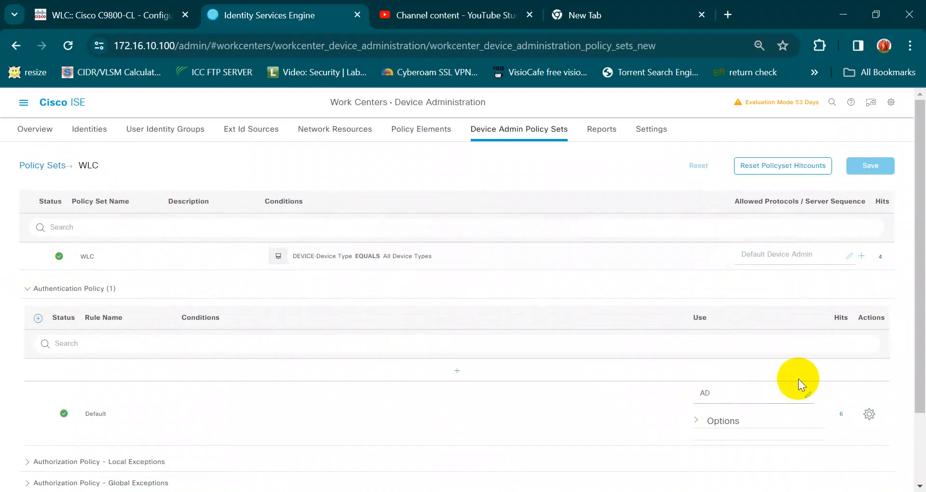
pyautogui.scroll(-3)
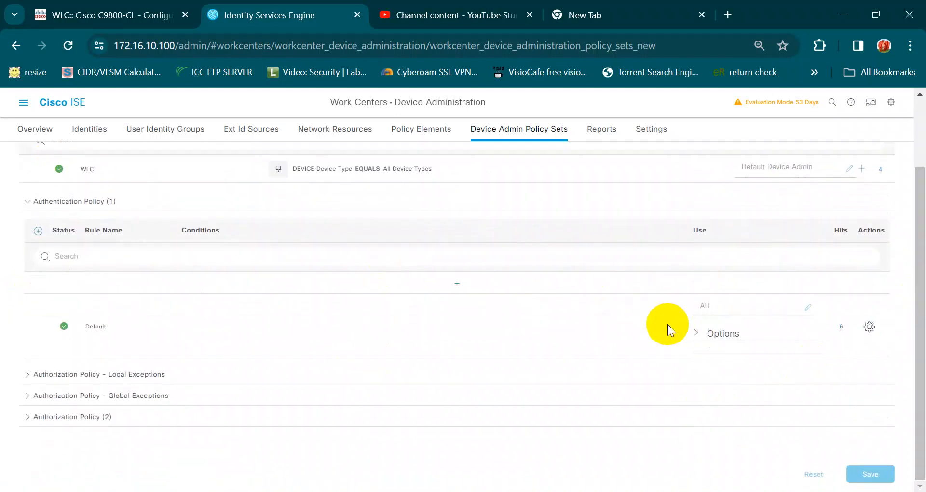
pyautogui.click(696, 333)
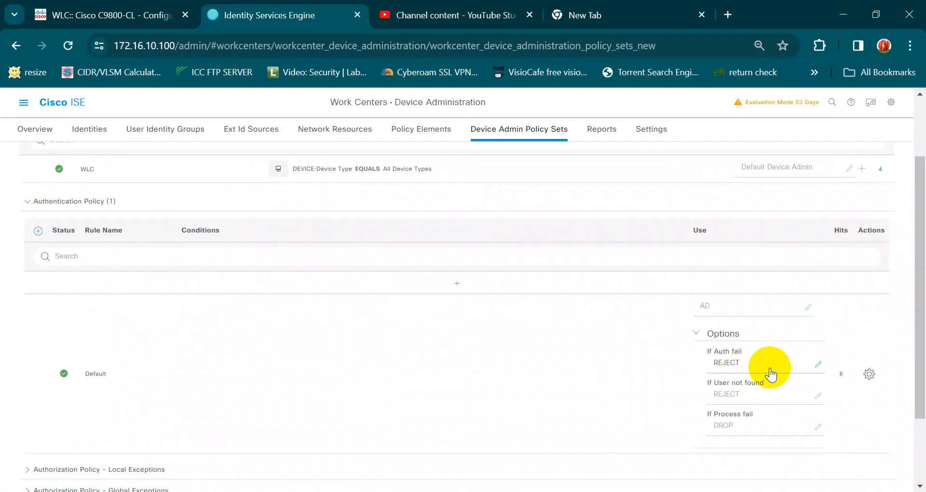
pyautogui.scroll(-3)
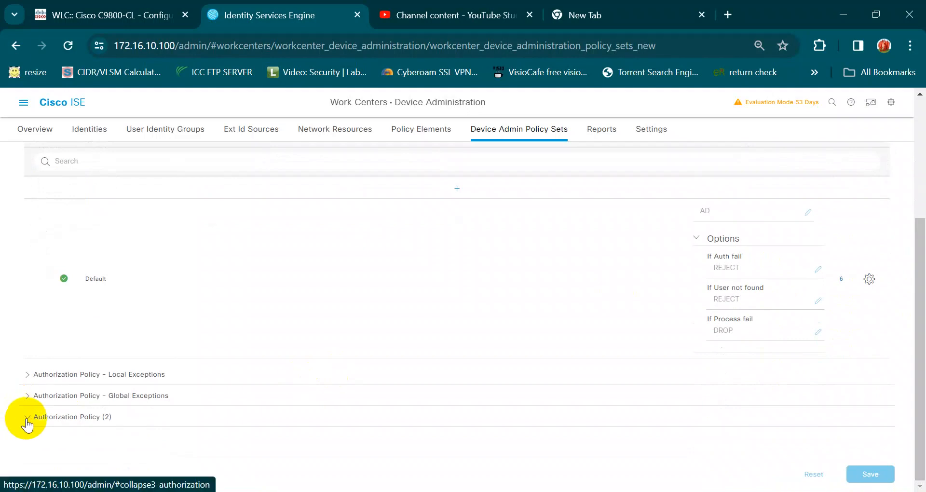
# Expand the authorization rules showing tacacs for 172.16.10.25 gives WLC_Command and WLC_shell_test, comparing the controller's address
pyautogui.click(28, 417)
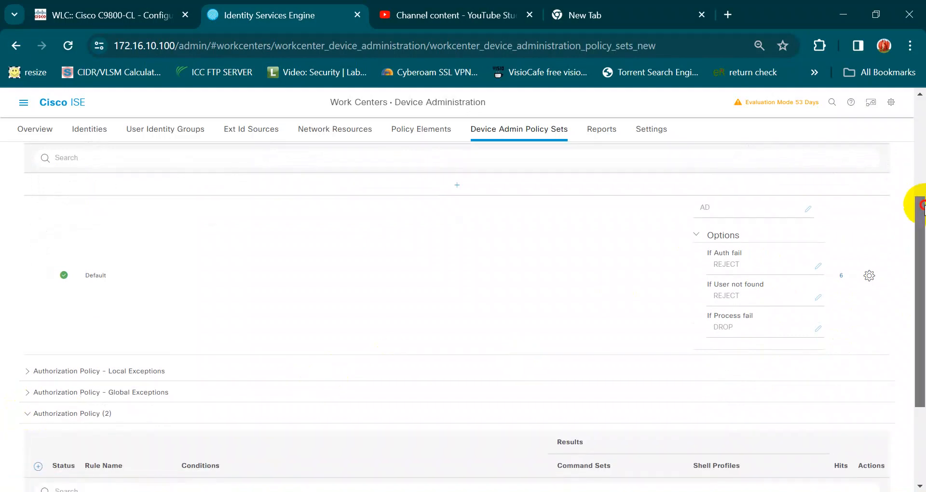
pyautogui.scroll(-3)
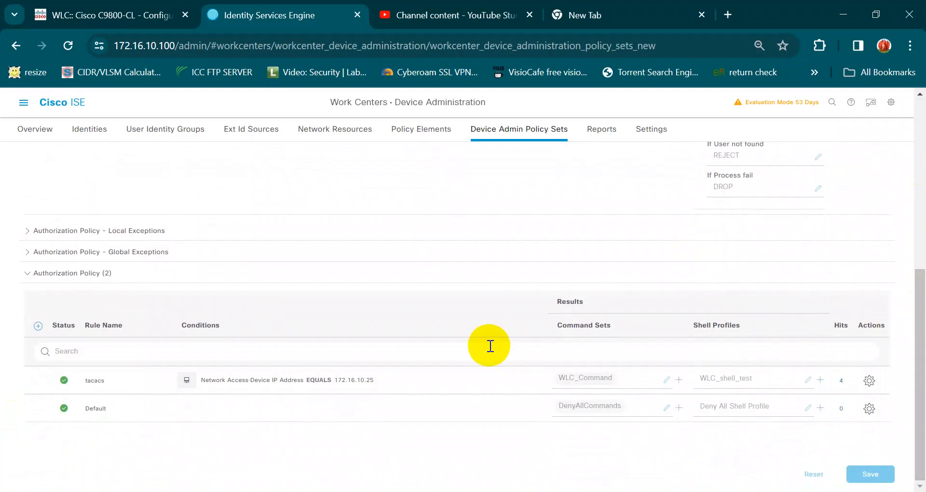
pyautogui.moveTo(363, 421)
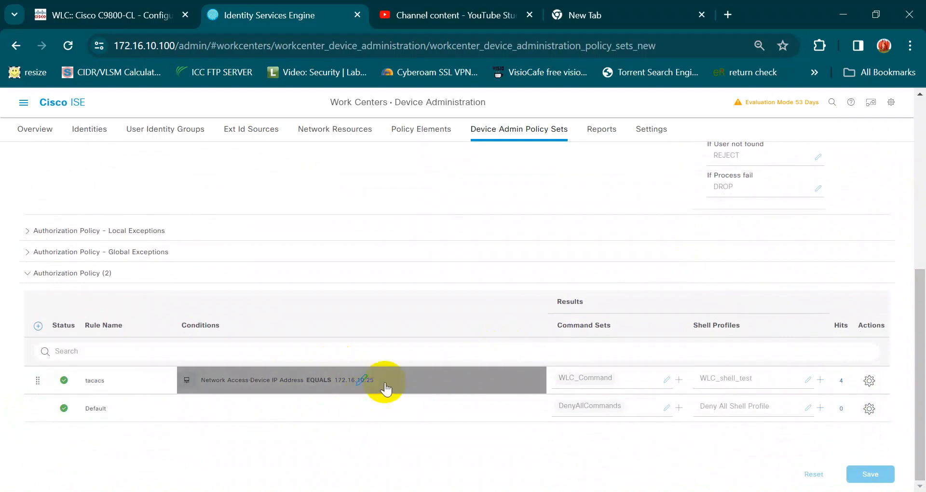
pyautogui.click(96, 14)
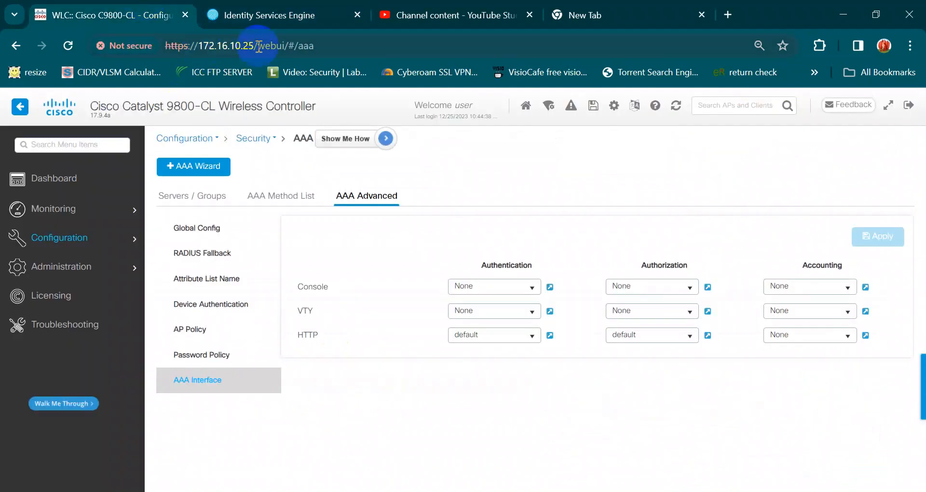
pyautogui.click(270, 16)
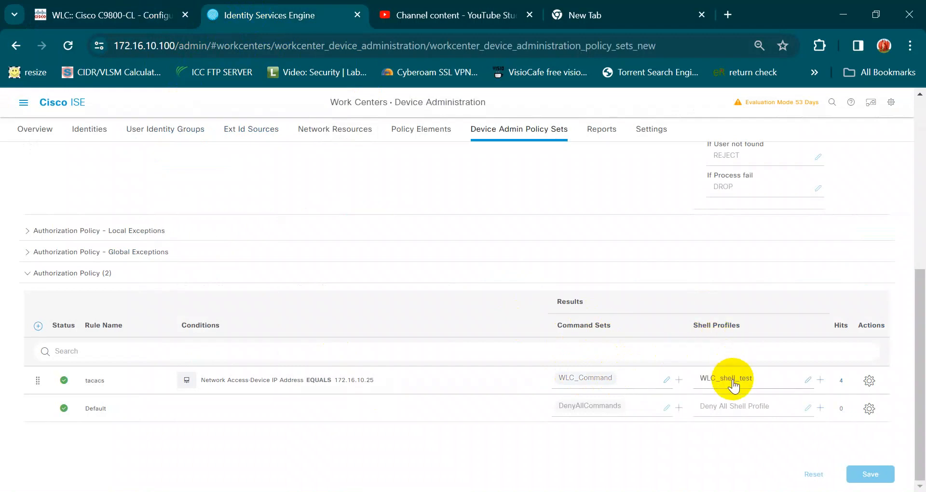
pyautogui.moveTo(787, 380)
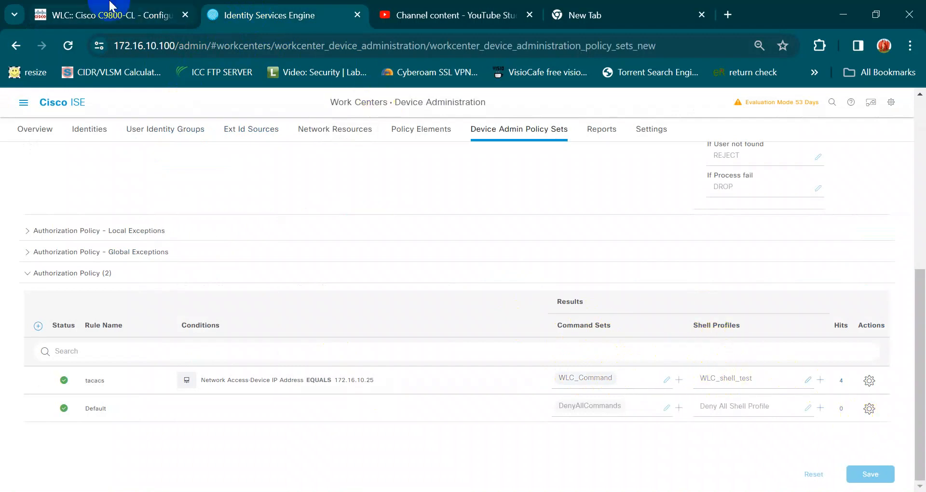
# Log out of the WLC web session, confirm it, and return to the ISE tab
pyautogui.click(96, 16)
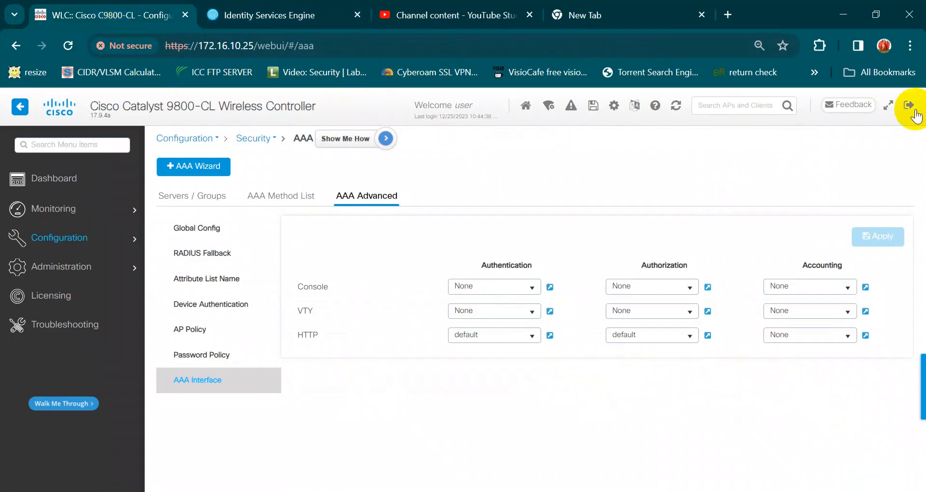
pyautogui.click(909, 105)
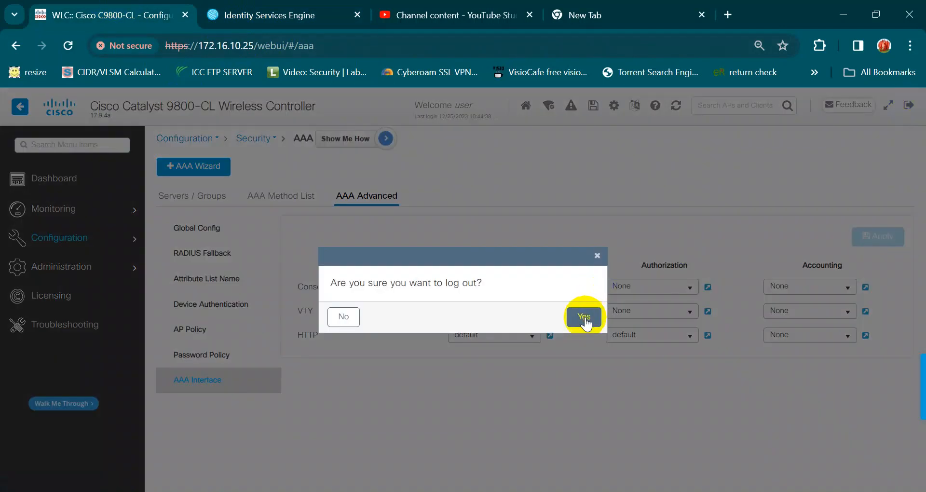
pyautogui.click(583, 316)
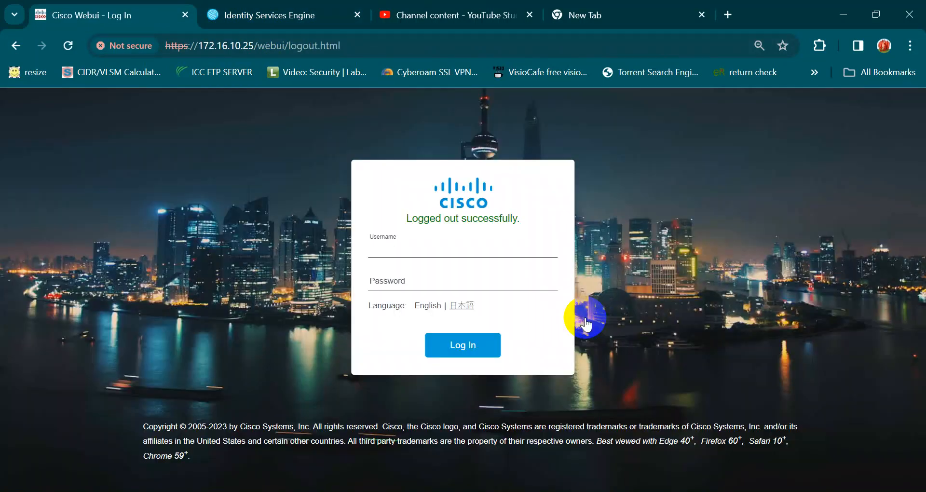
pyautogui.click(269, 15)
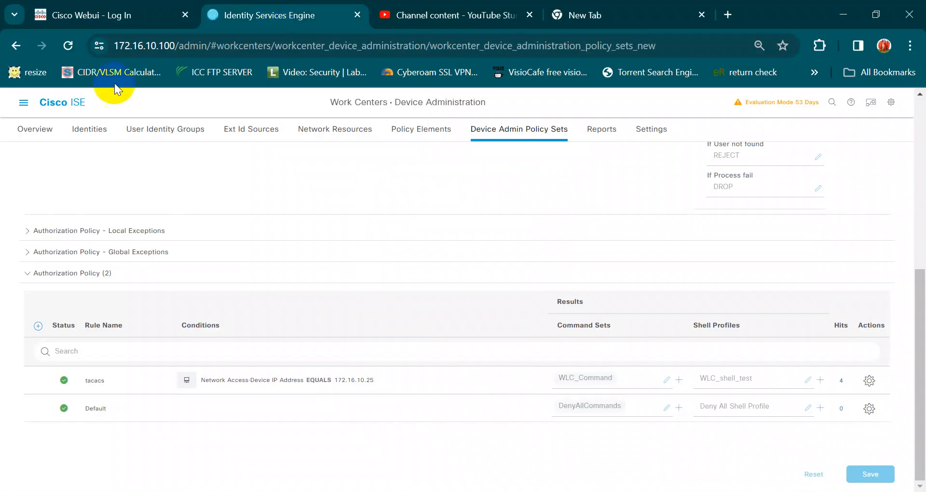
# In ISE Operations, show the TACACS Live Logs limited to the last 5 minutes
pyautogui.click(23, 102)
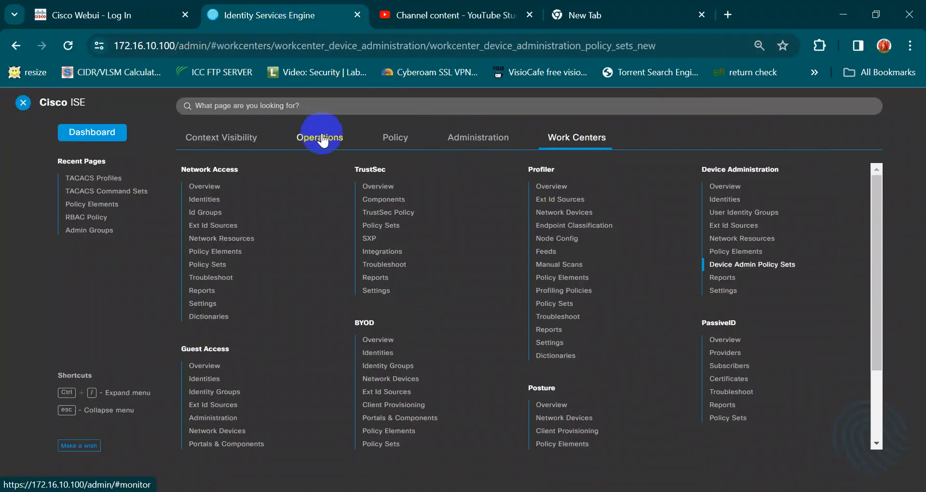
pyautogui.click(319, 137)
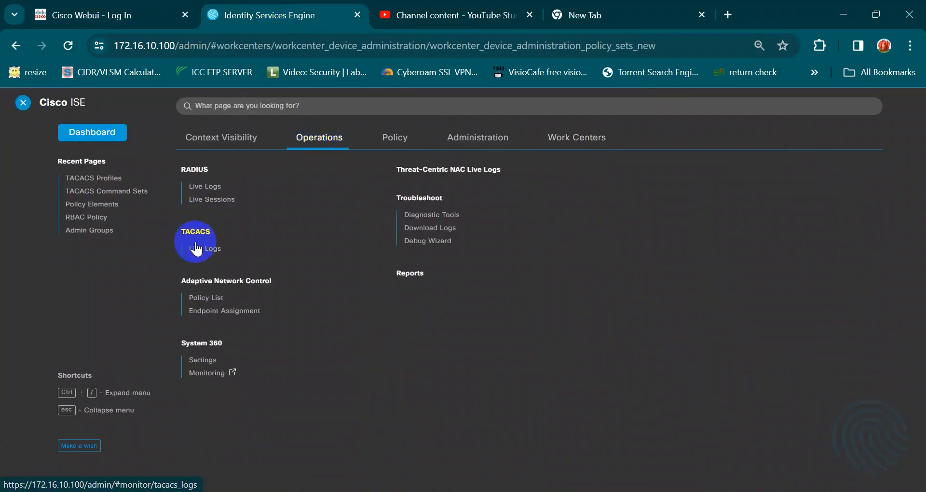
pyautogui.click(202, 248)
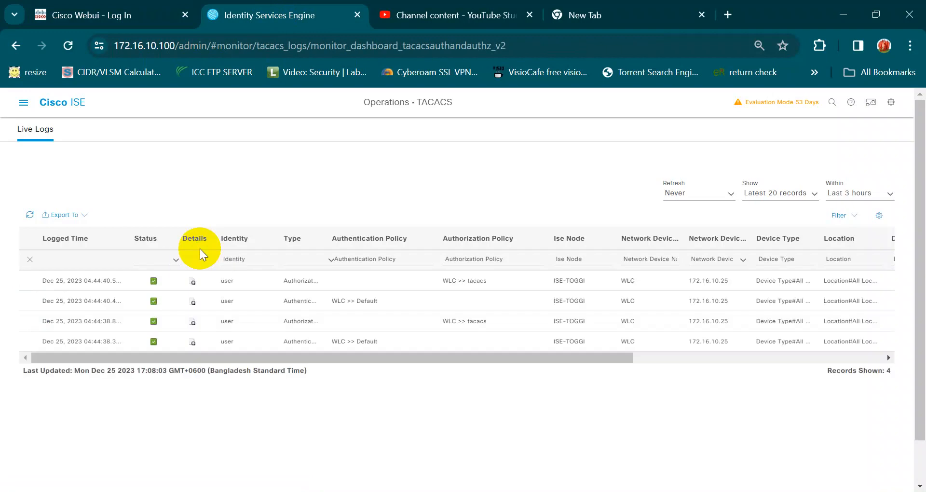
pyautogui.click(889, 193)
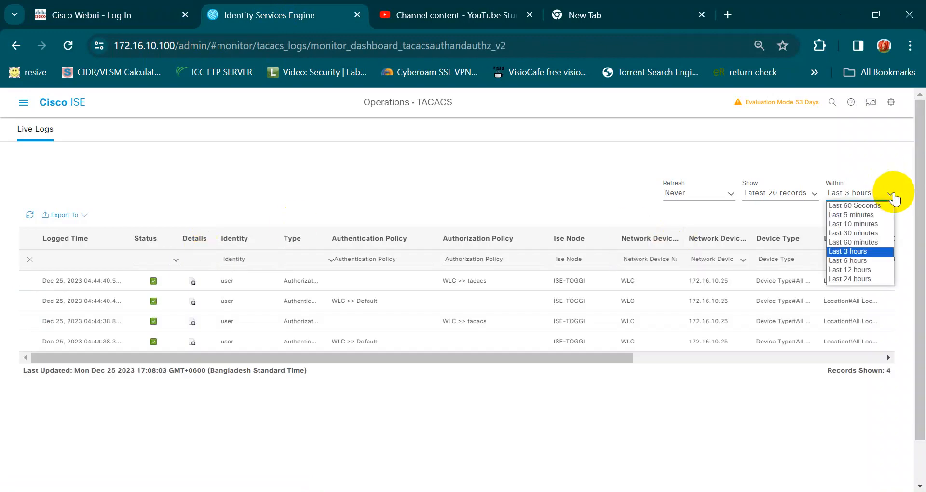
pyautogui.click(851, 214)
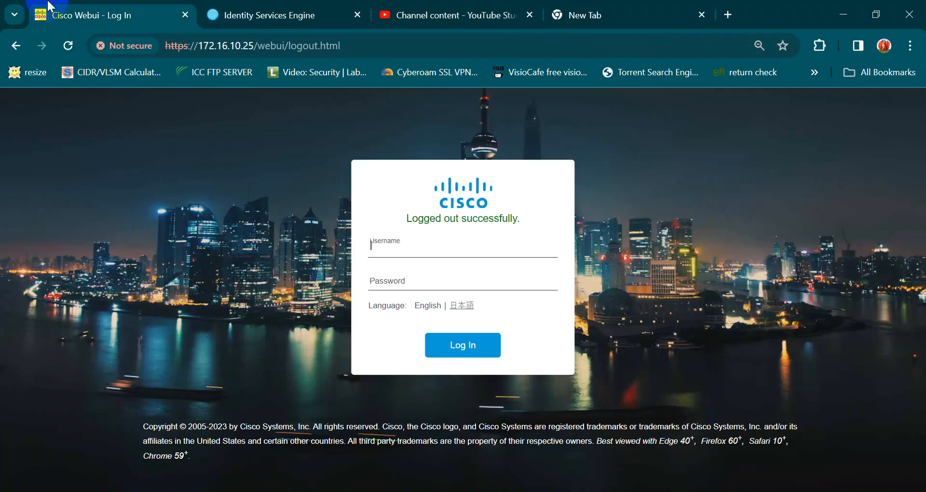
# Attempt the WLC login as local user 'admin', which is rejected as wrong credentials
pyautogui.click(463, 346)
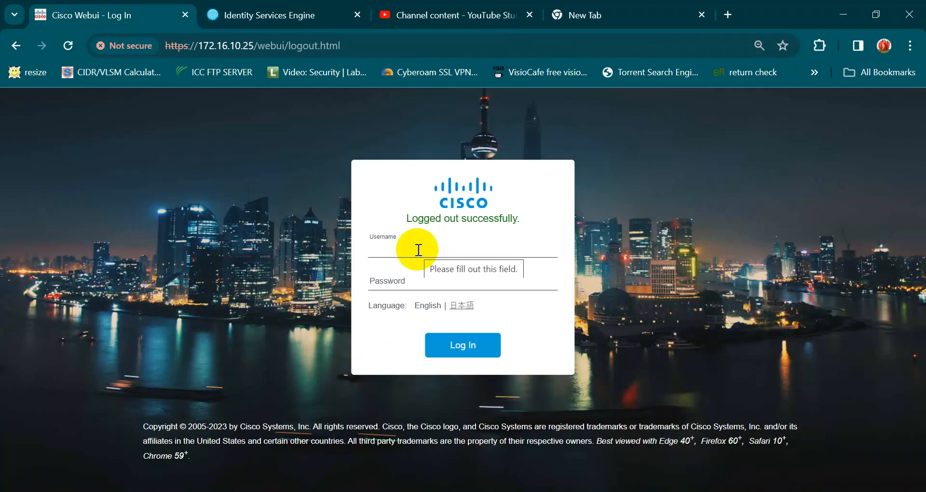
pyautogui.write('admin')
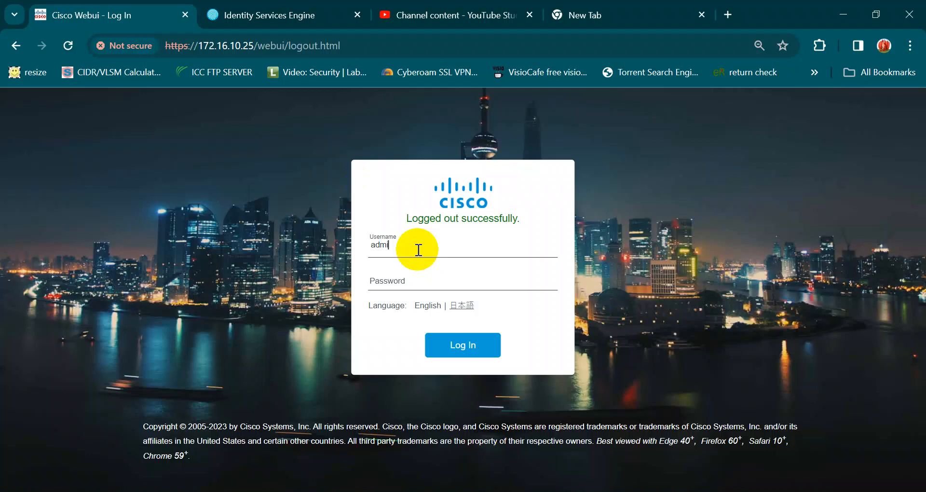
pyautogui.write('n')
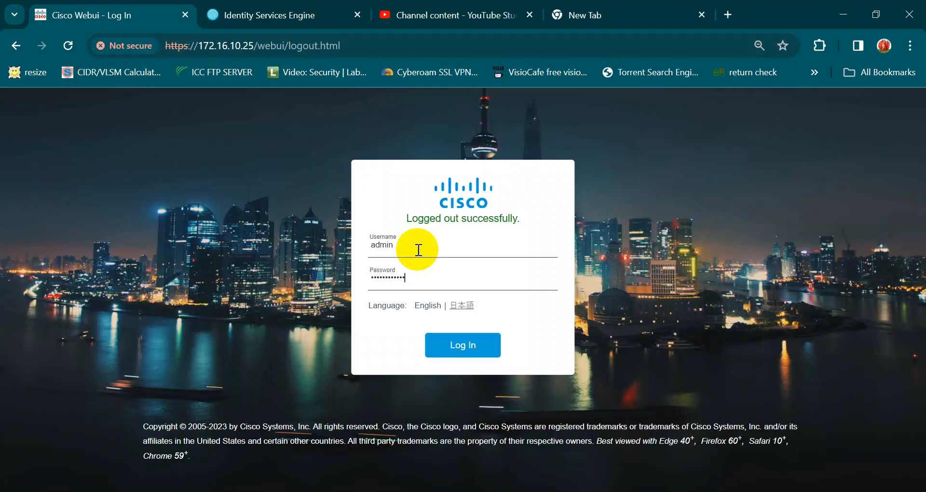
pyautogui.click(463, 346)
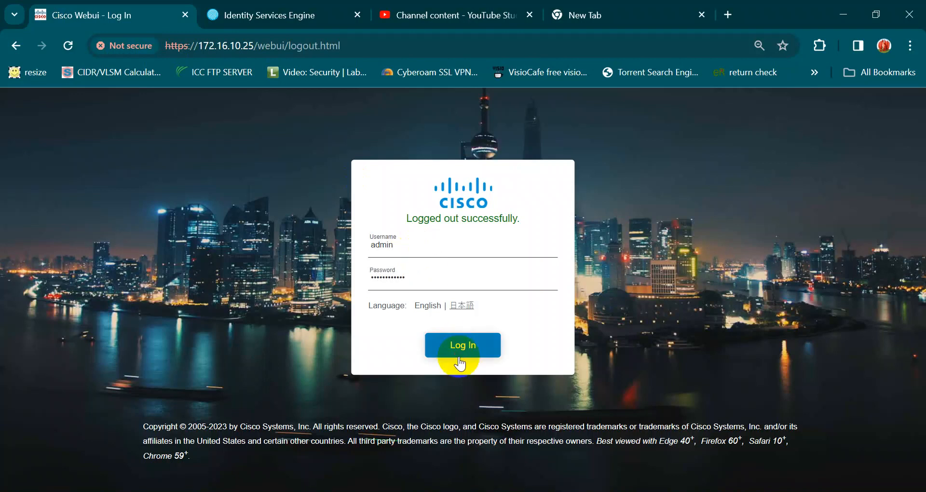
pyautogui.click(462, 346)
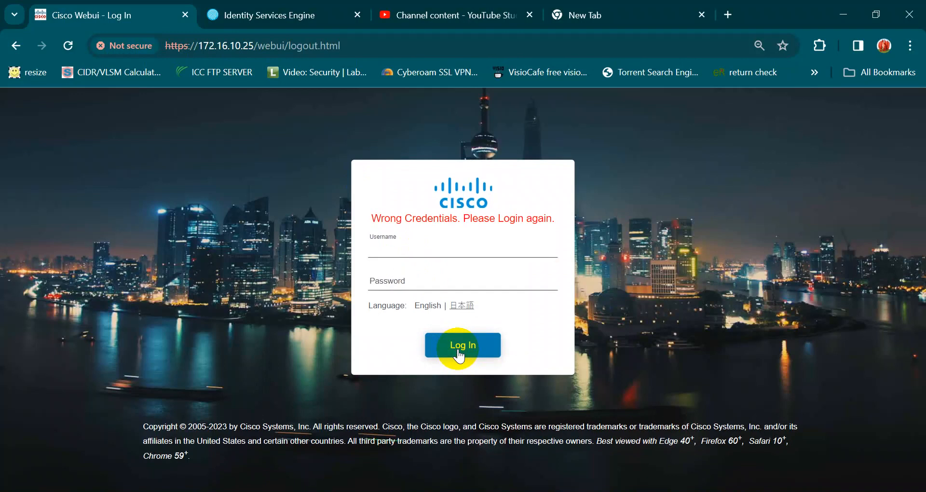
# Enter the AD account 'user' with its password, then switch to the ISE live logs
pyautogui.click(414, 253)
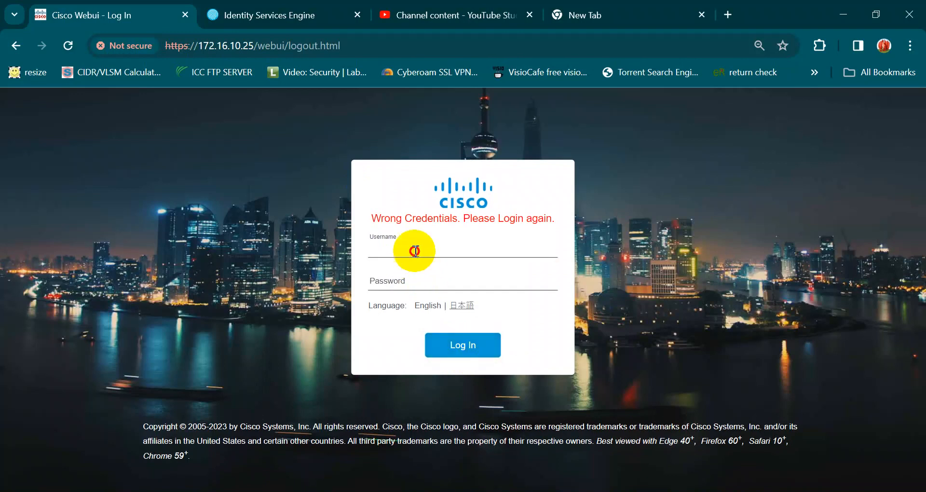
pyautogui.write('user')
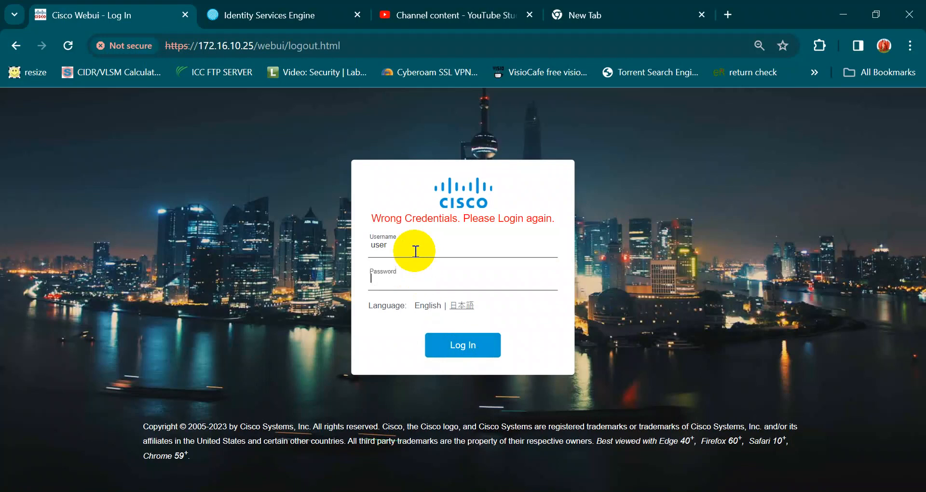
pyautogui.write('•')
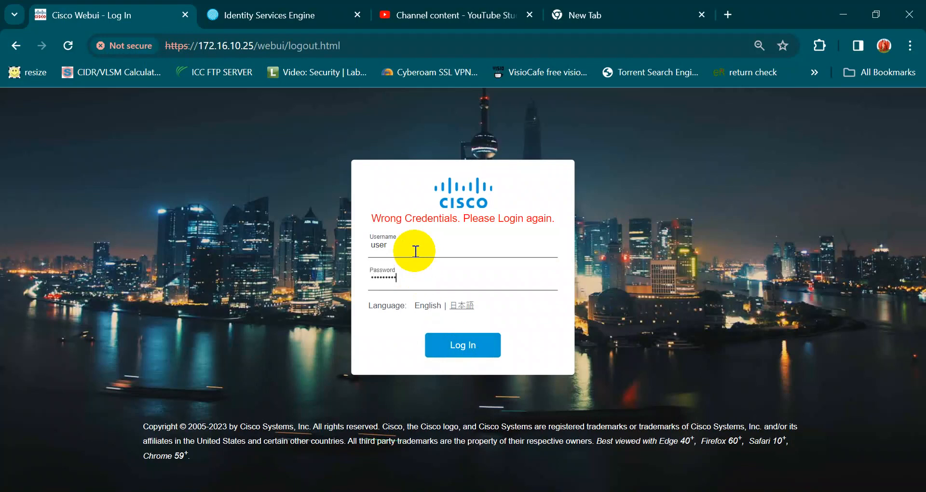
pyautogui.click(266, 15)
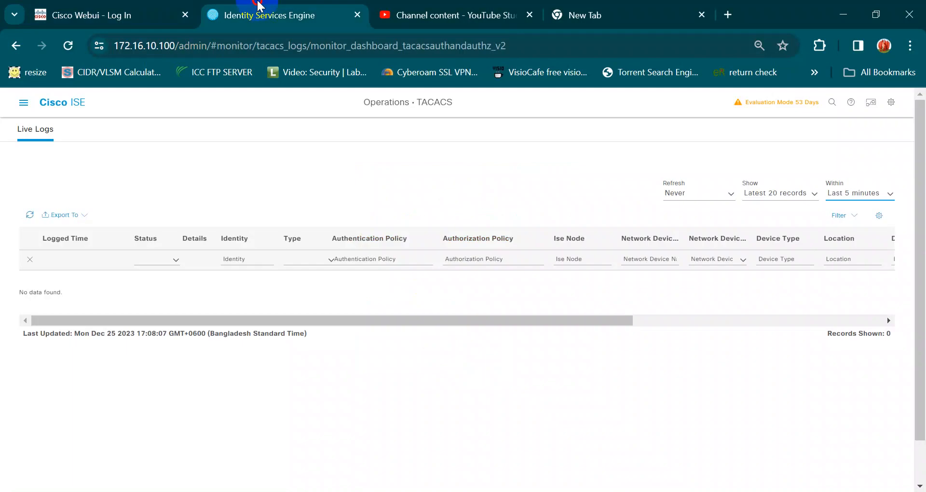
# Refresh the logs and view the failed record's detail, highlighting the 'subject not found' failure reason
pyautogui.click(29, 215)
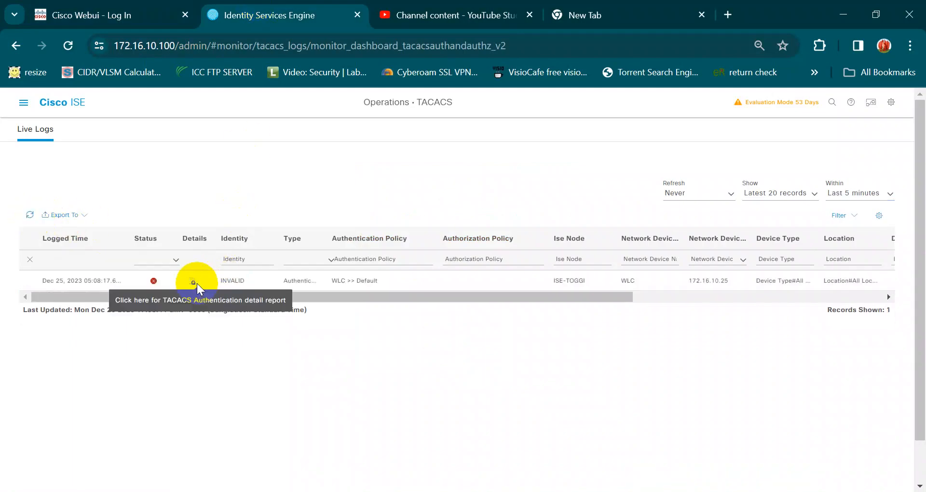
pyautogui.click(193, 279)
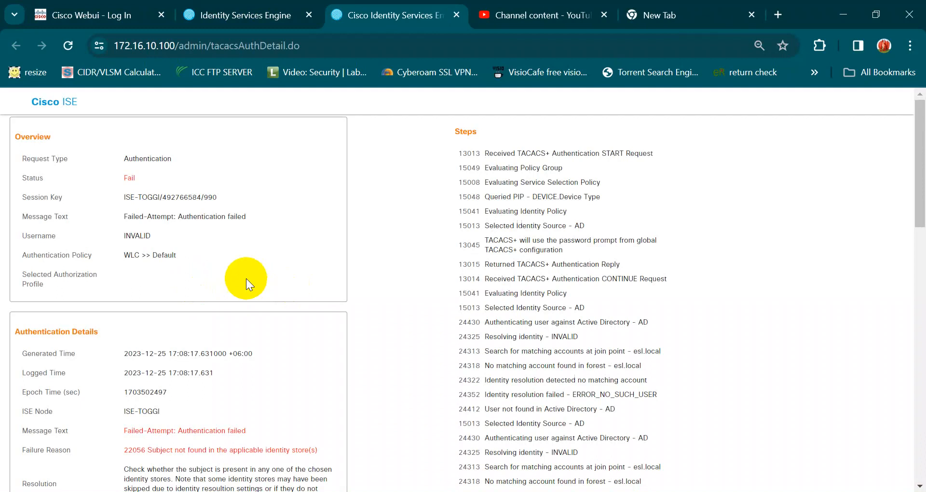
pyautogui.scroll(-3)
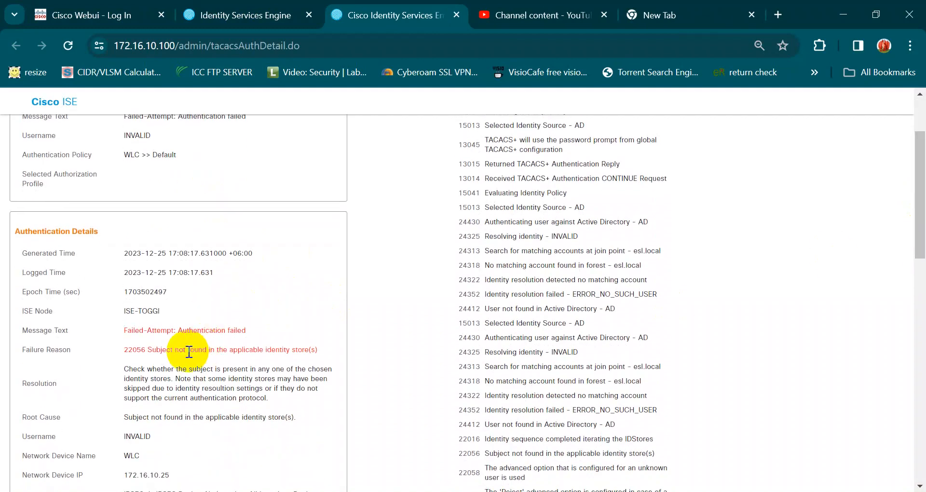
pyautogui.moveTo(189, 349); pyautogui.dragTo(317, 349)
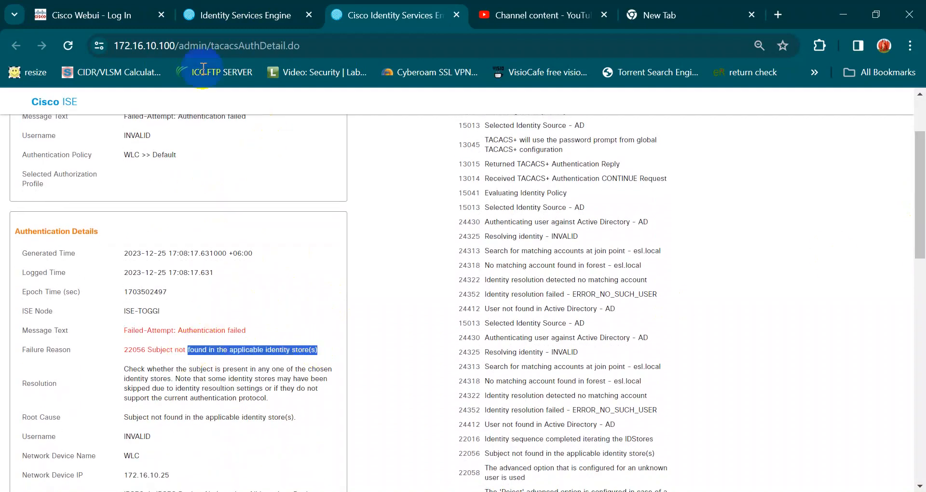
pyautogui.click(87, 15)
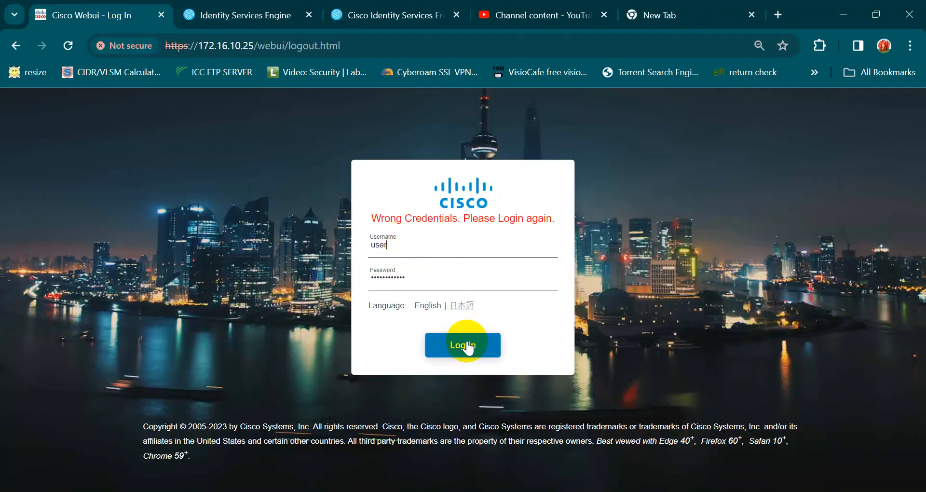
# Submit the AD user login on the WLC and return to the ISE live logs
pyautogui.click(463, 346)
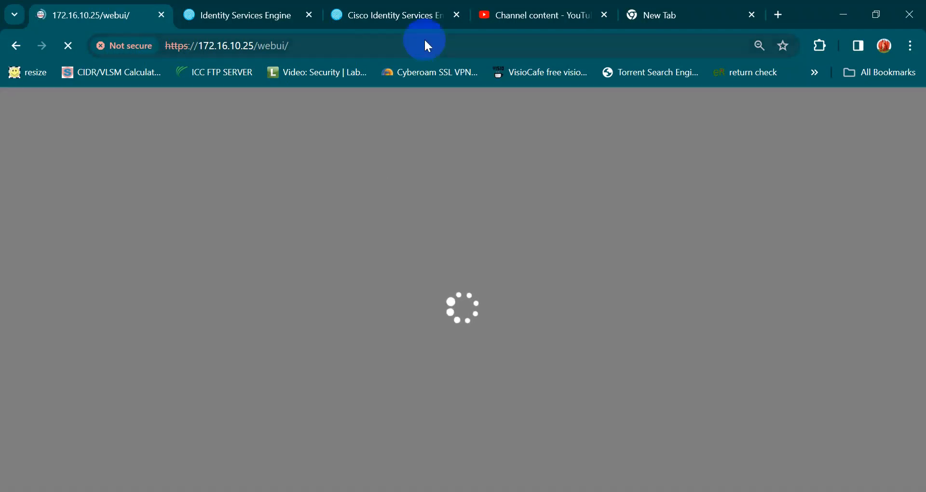
pyautogui.click(252, 15)
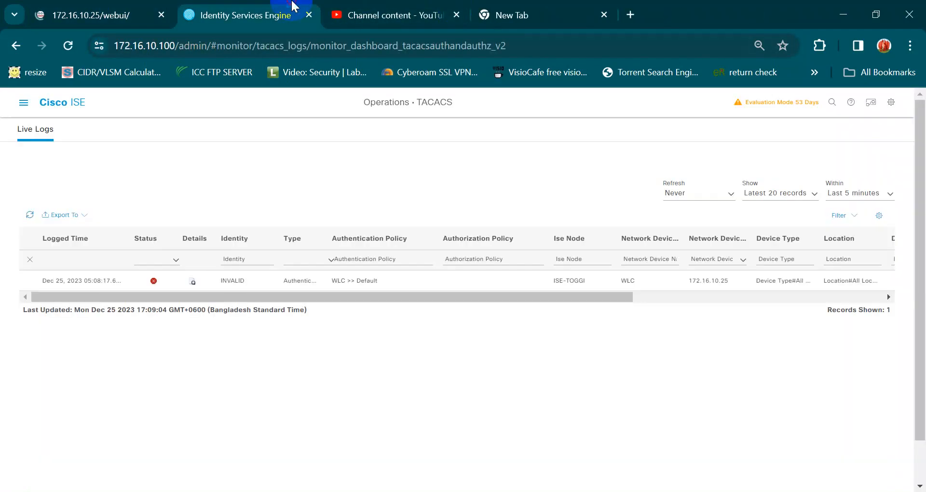
# Refresh the logs and highlight the authorization record's Pass status and WLC_shell_test shell profile
pyautogui.click(29, 214)
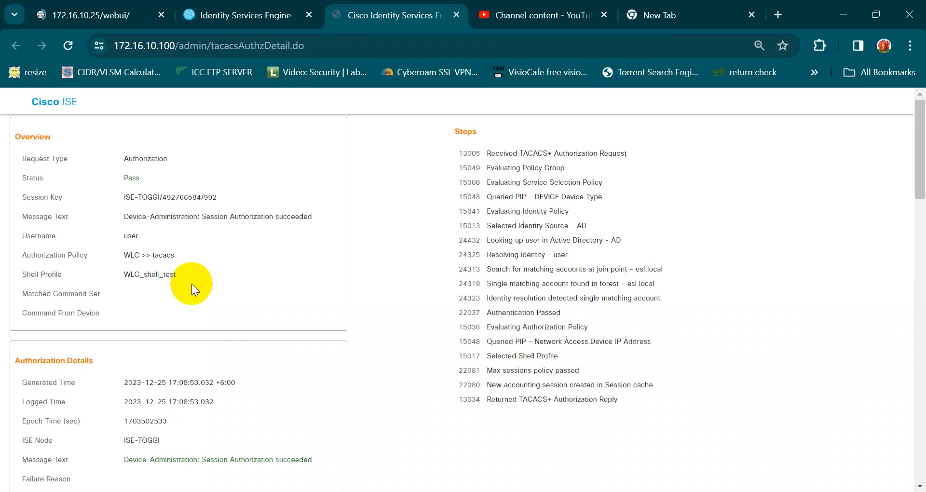
pyautogui.moveTo(124, 180)
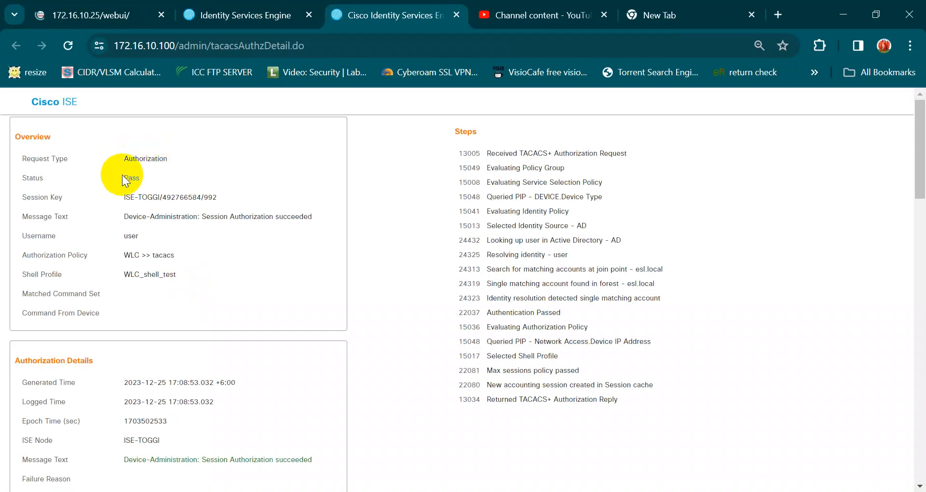
pyautogui.doubleClick(131, 177)
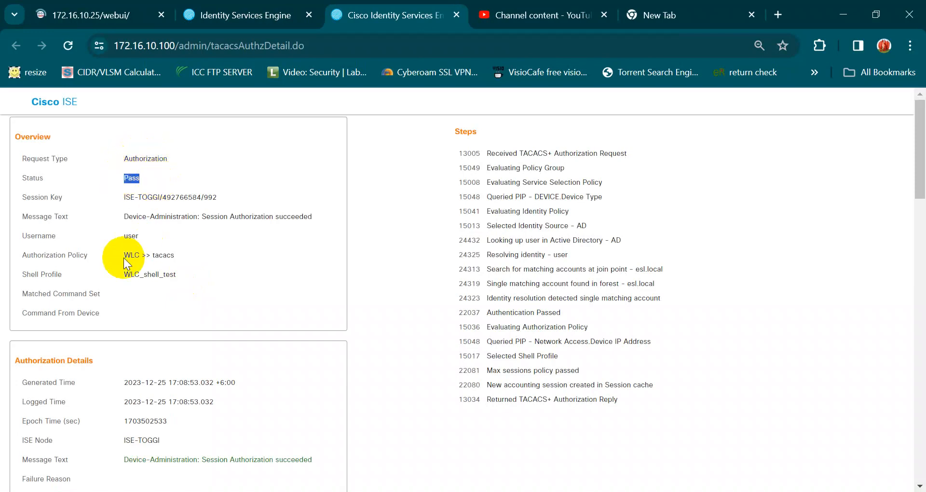
pyautogui.doubleClick(139, 255)
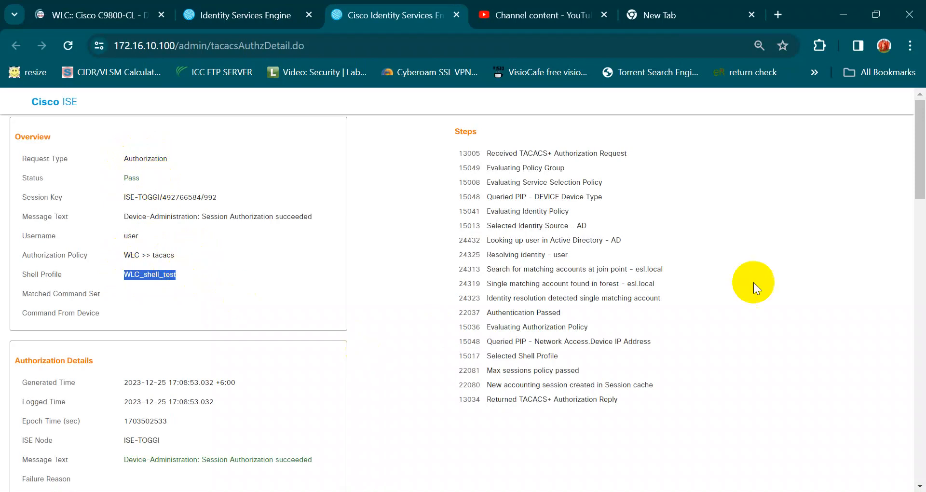
pyautogui.moveTo(207, 460)
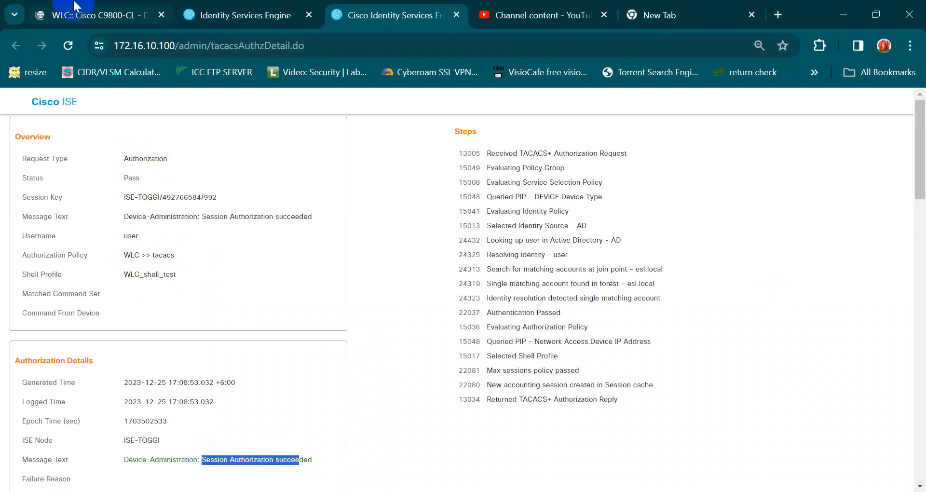
pyautogui.click(87, 15)
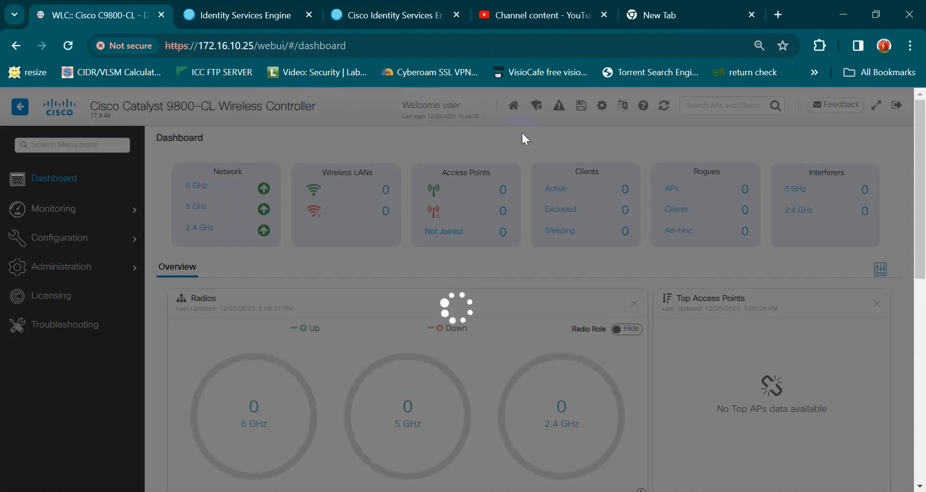